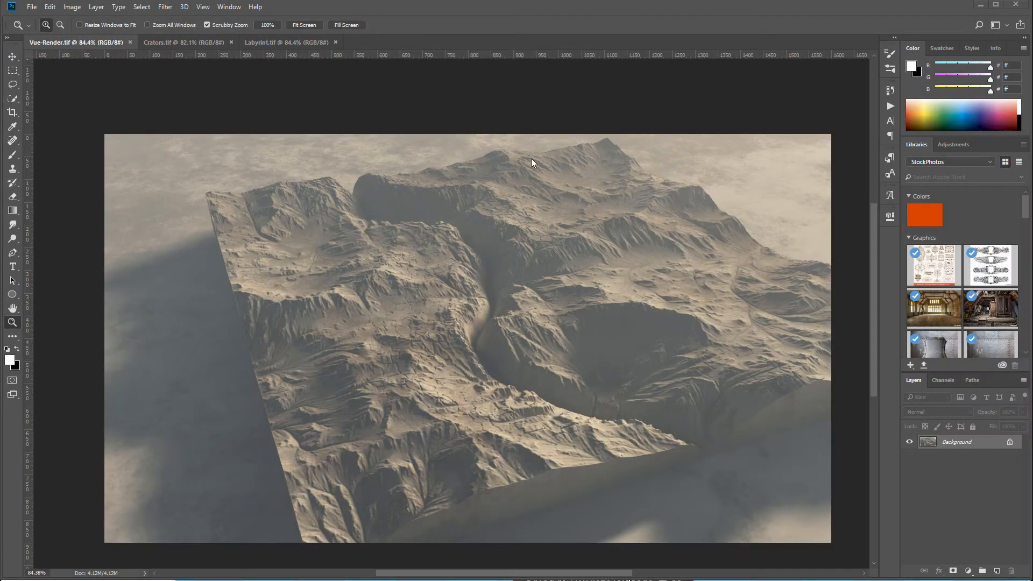
pyautogui.moveTo(452, 256)
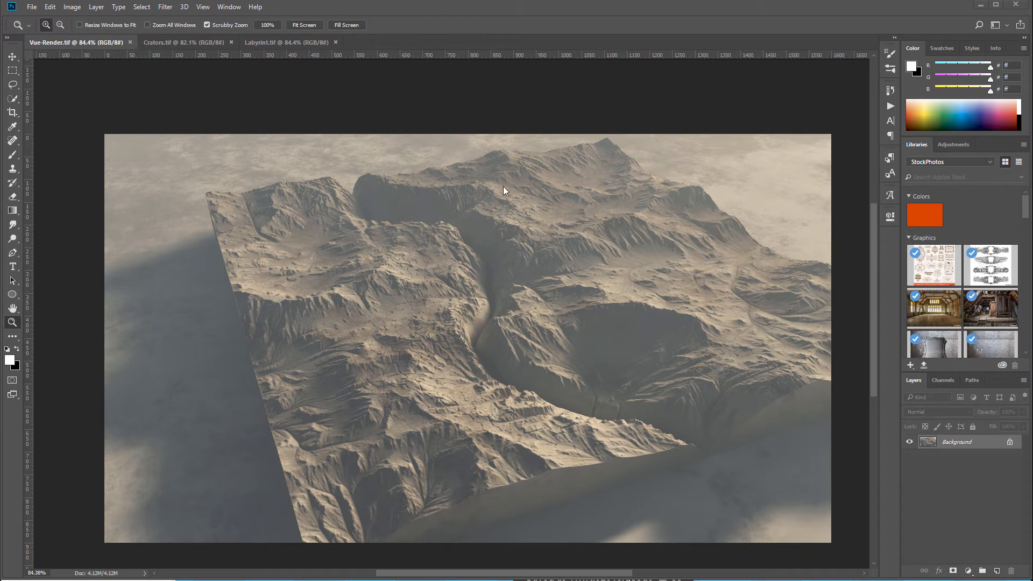
pyautogui.moveTo(407, 348)
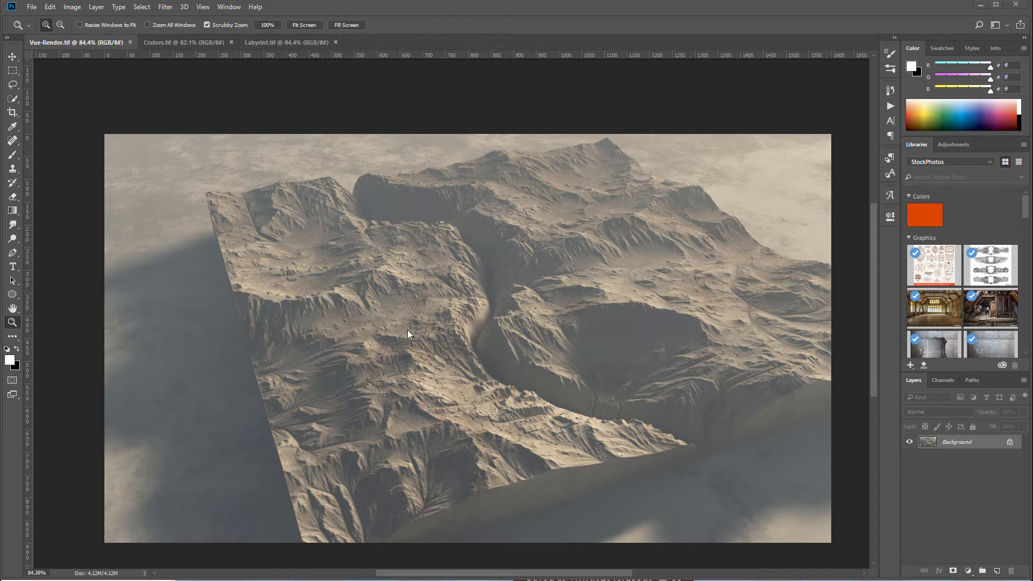
pyautogui.moveTo(486, 389)
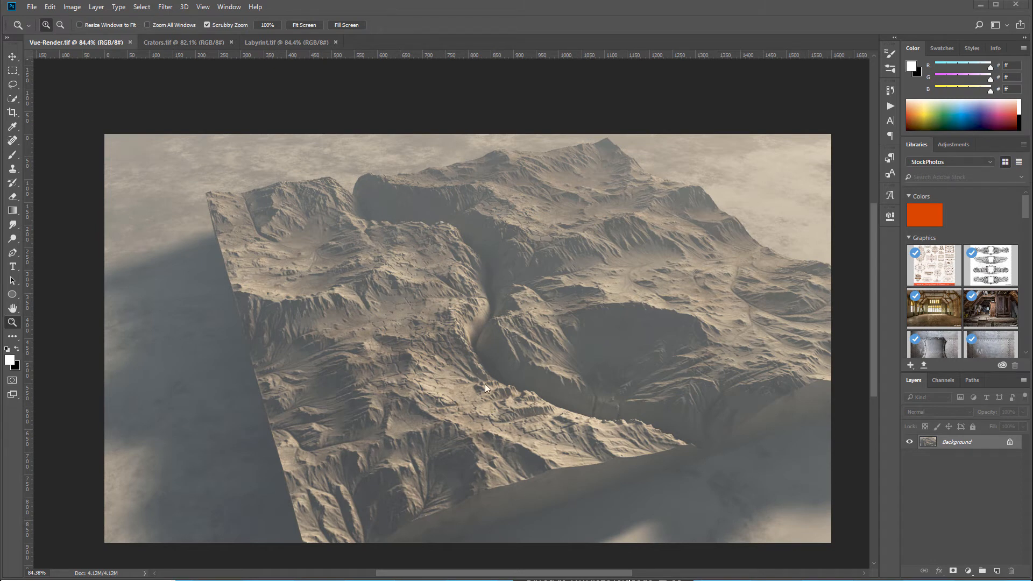
pyautogui.moveTo(478, 323)
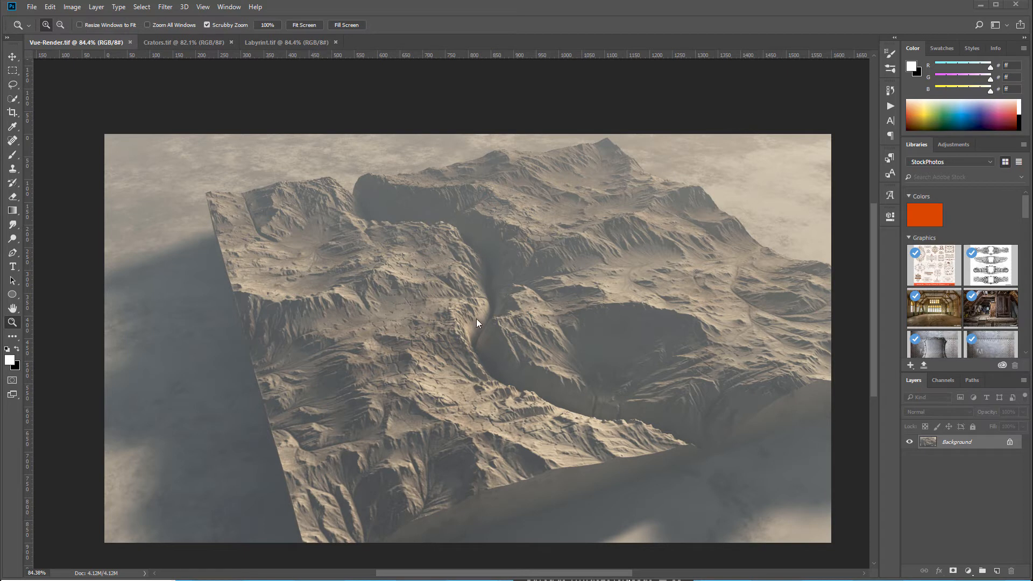
pyautogui.moveTo(480, 236)
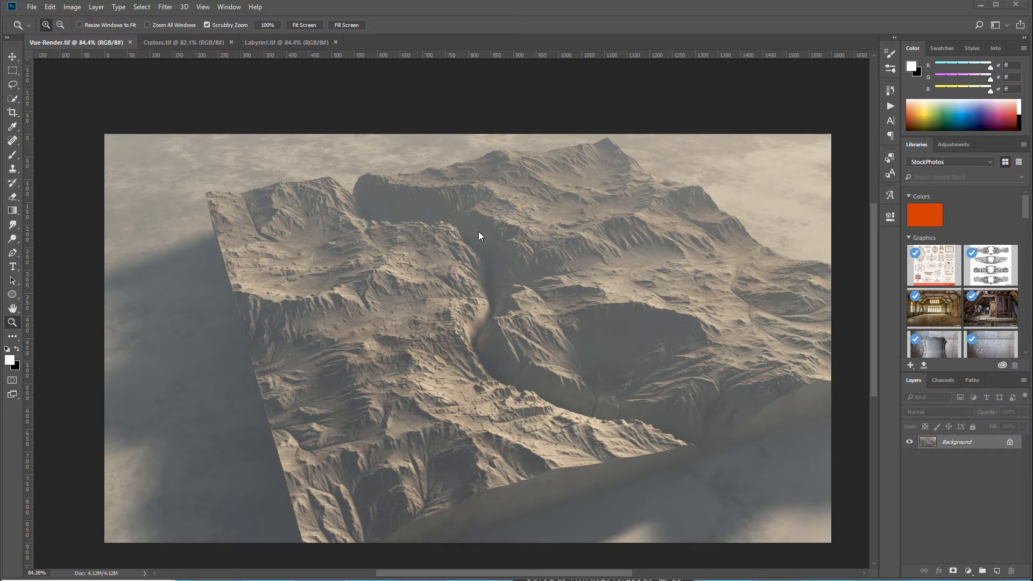
pyautogui.moveTo(478, 322)
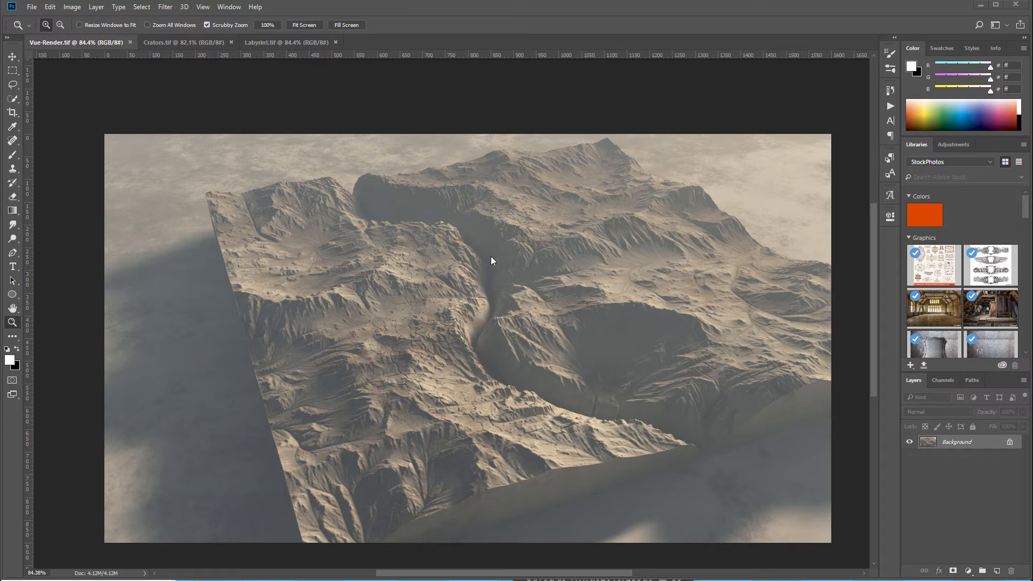
pyautogui.moveTo(383, 333)
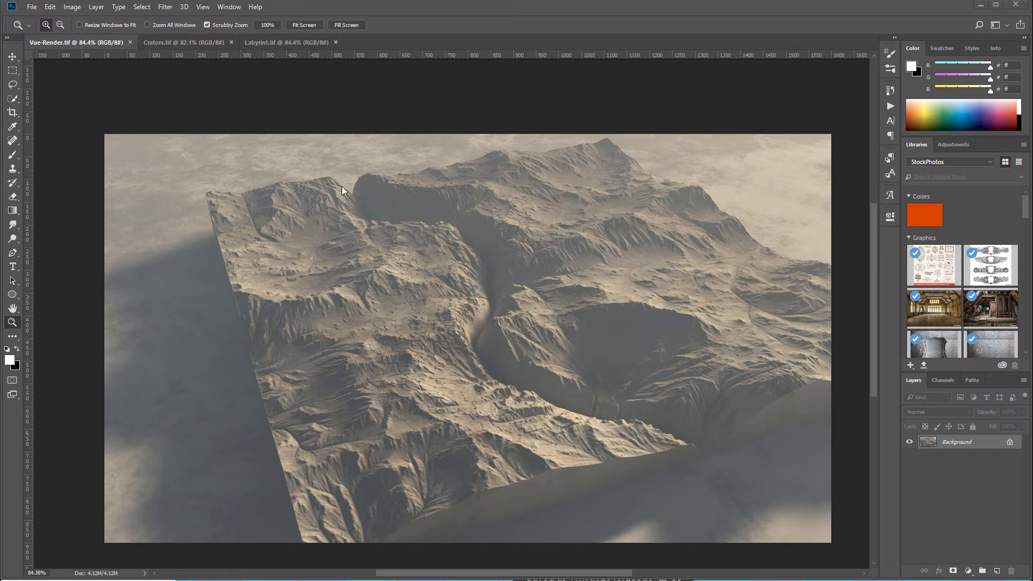
pyautogui.moveTo(721, 434)
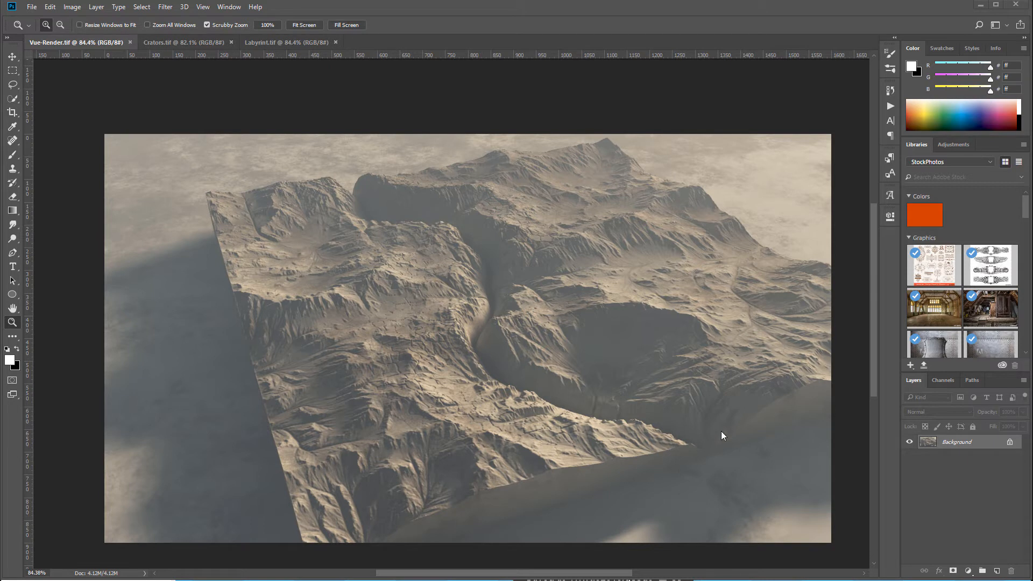
pyautogui.moveTo(644, 467)
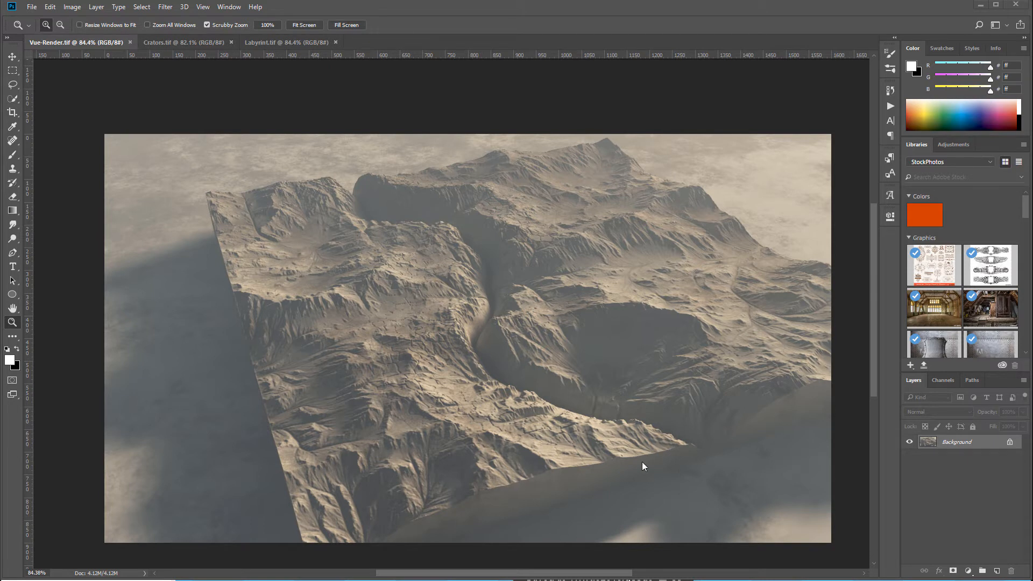
pyautogui.moveTo(398, 162)
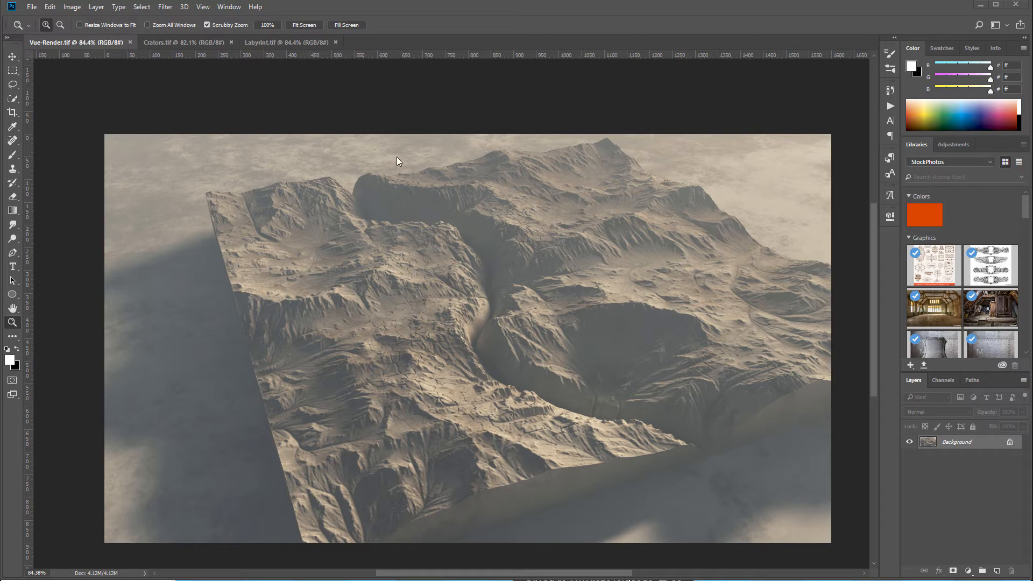
pyautogui.moveTo(396, 373)
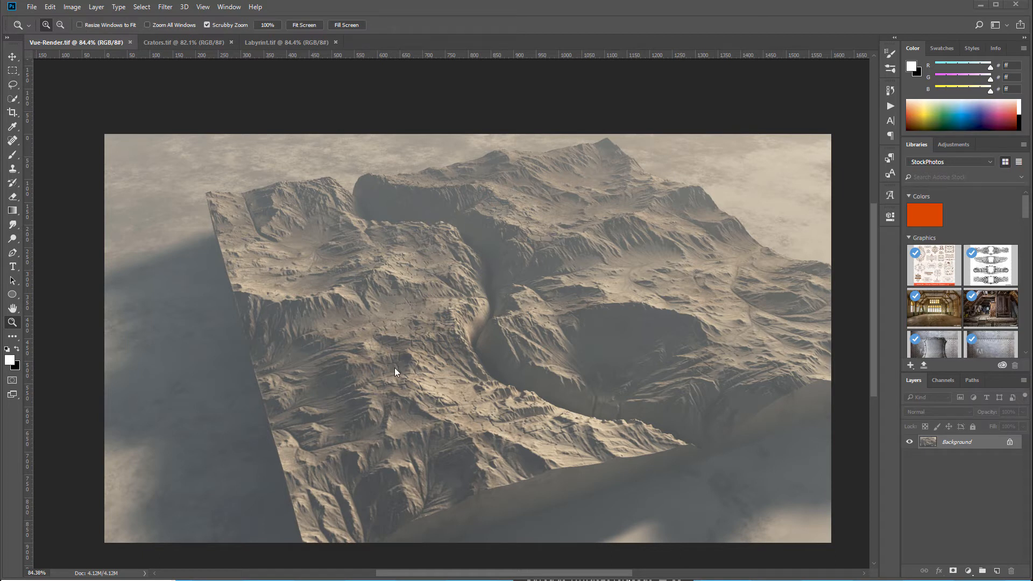
pyautogui.moveTo(585, 461)
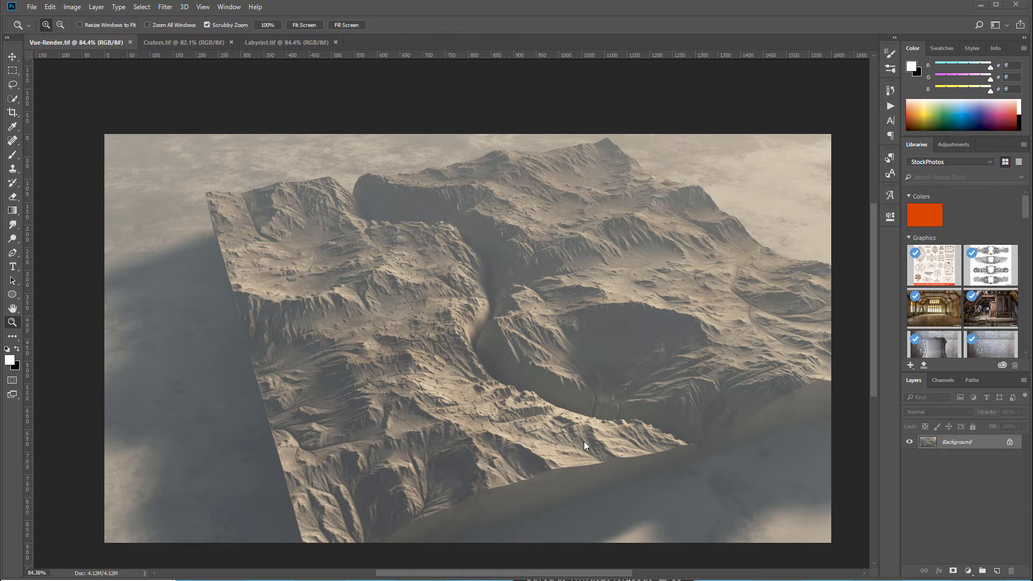
pyautogui.moveTo(554, 323)
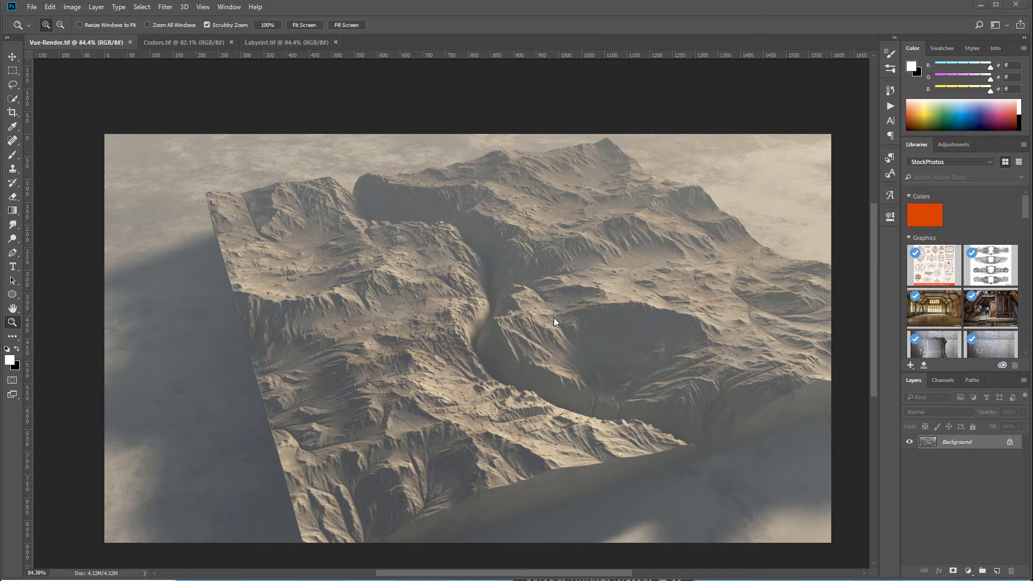
pyautogui.moveTo(676, 315)
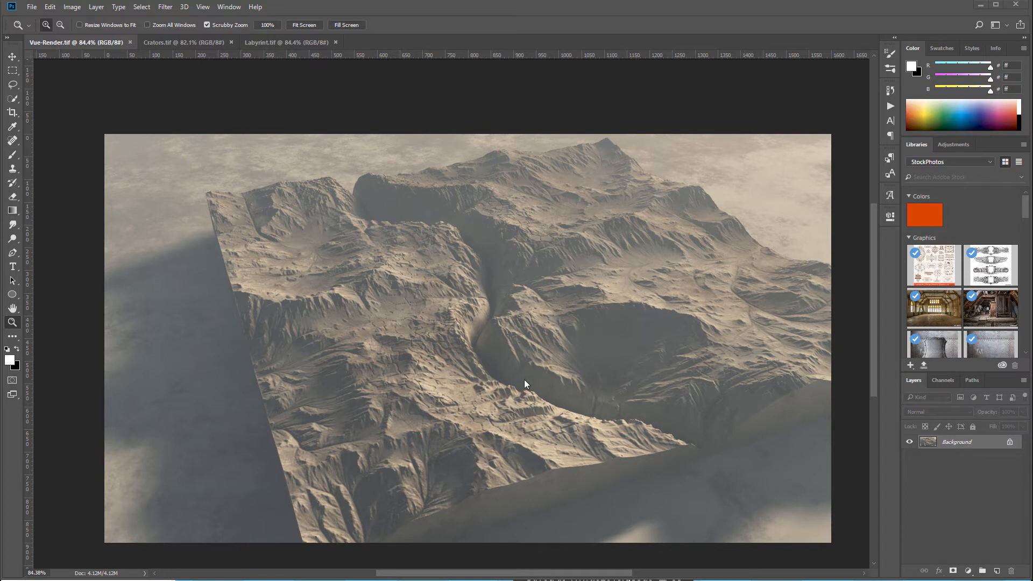
pyautogui.moveTo(481, 346)
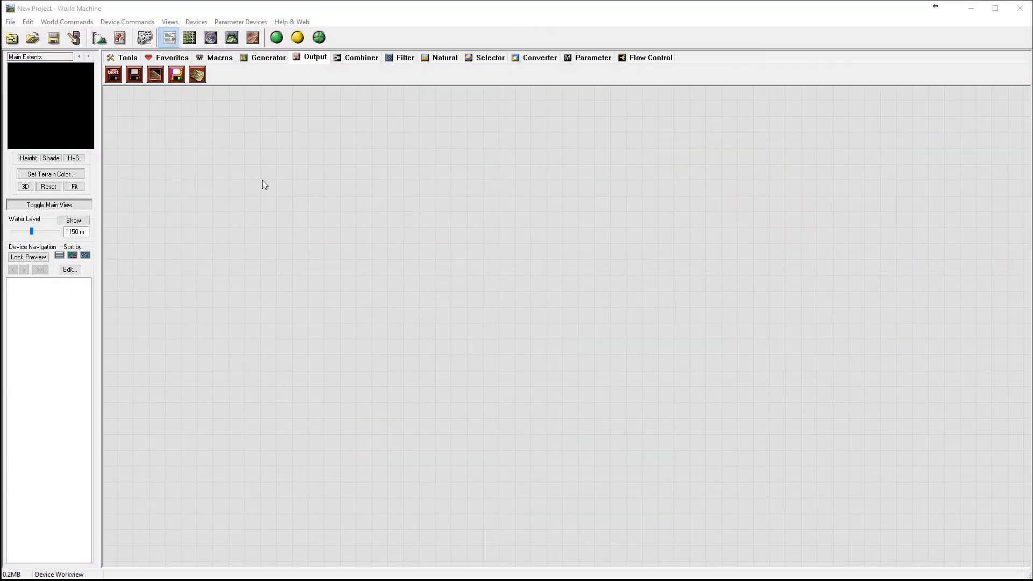
pyautogui.moveTo(375, 267)
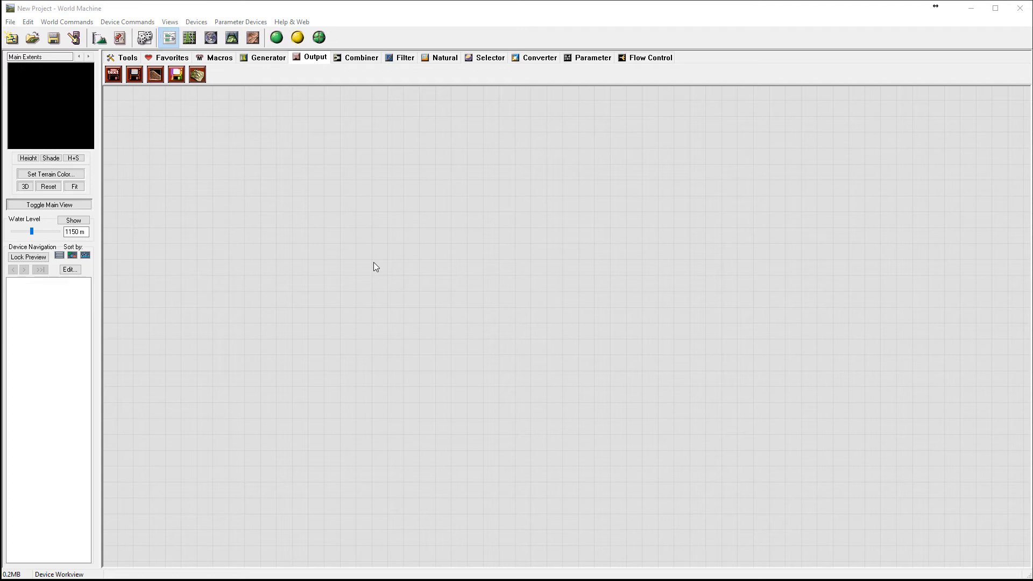
pyautogui.moveTo(726, 177)
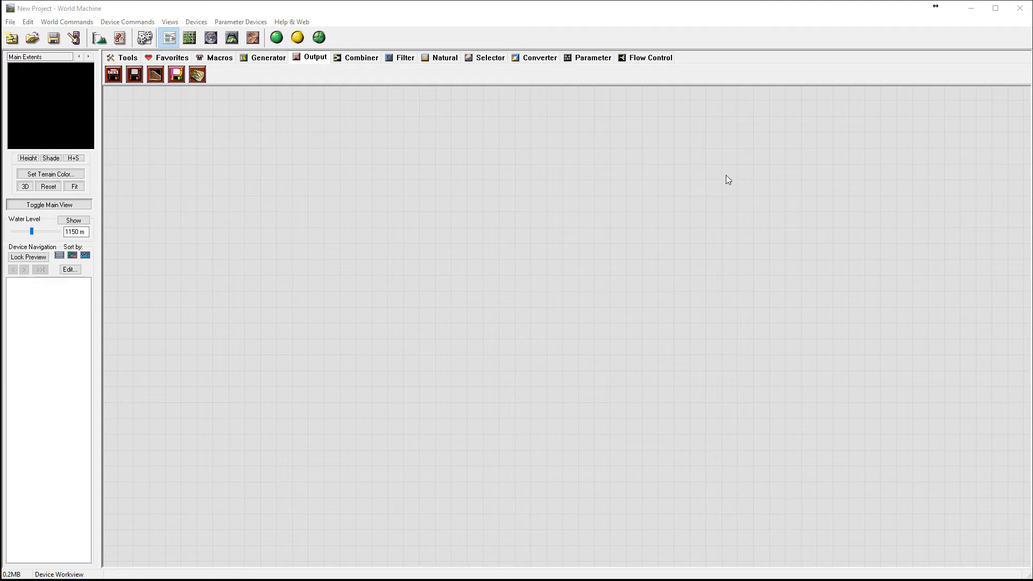
pyautogui.moveTo(464, 272)
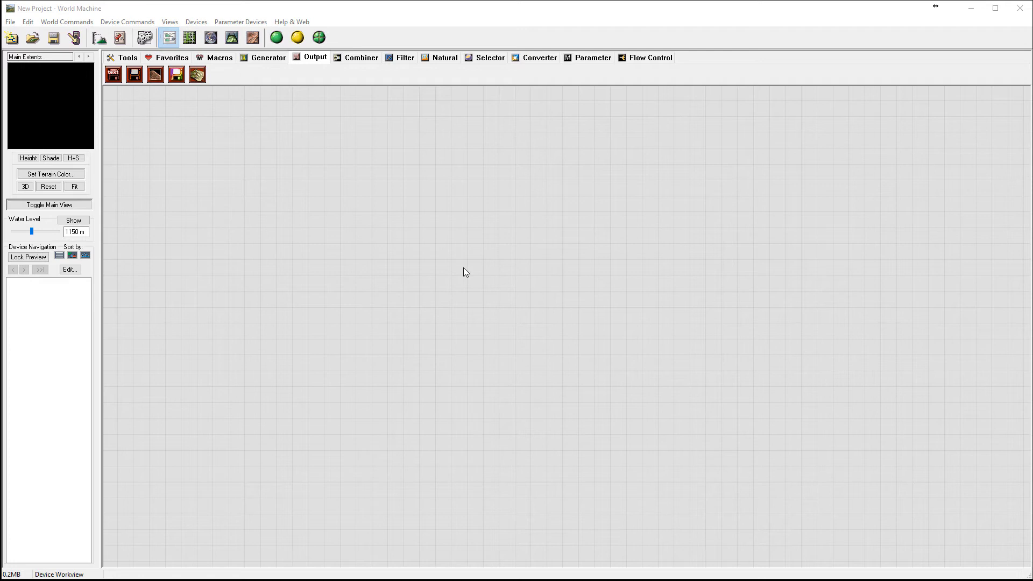
pyautogui.moveTo(538, 276)
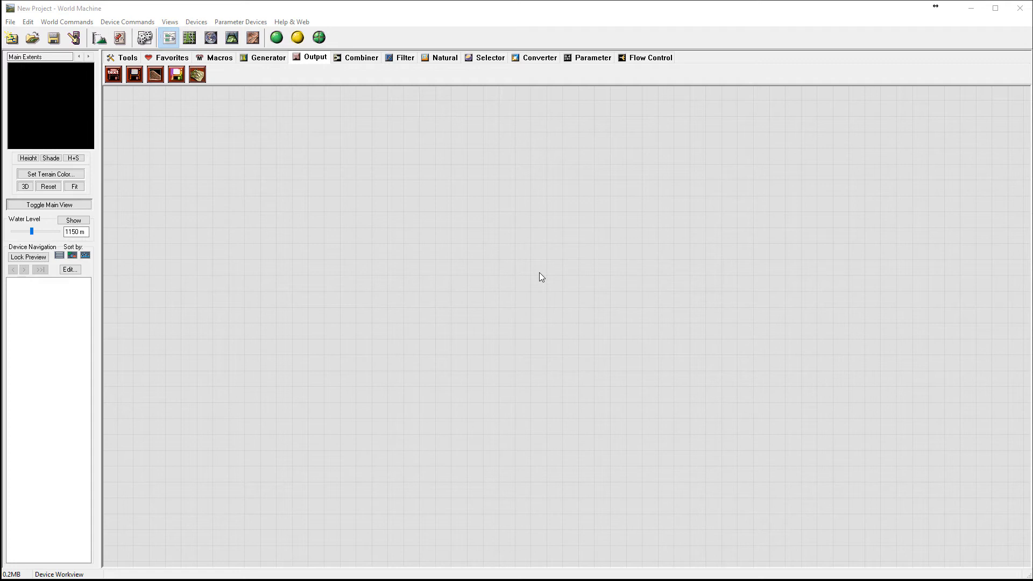
pyautogui.moveTo(506, 226)
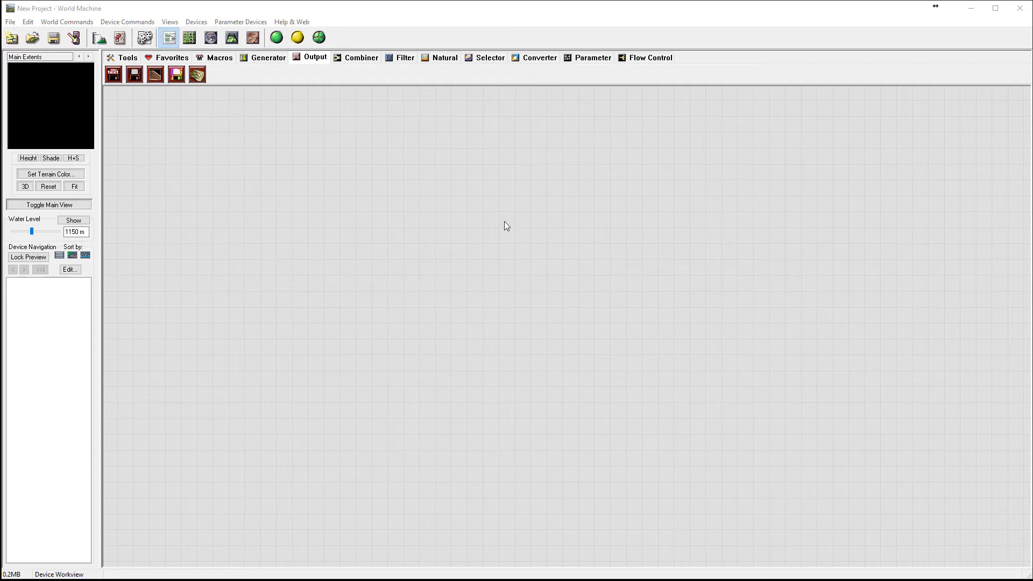
pyautogui.moveTo(254, 296)
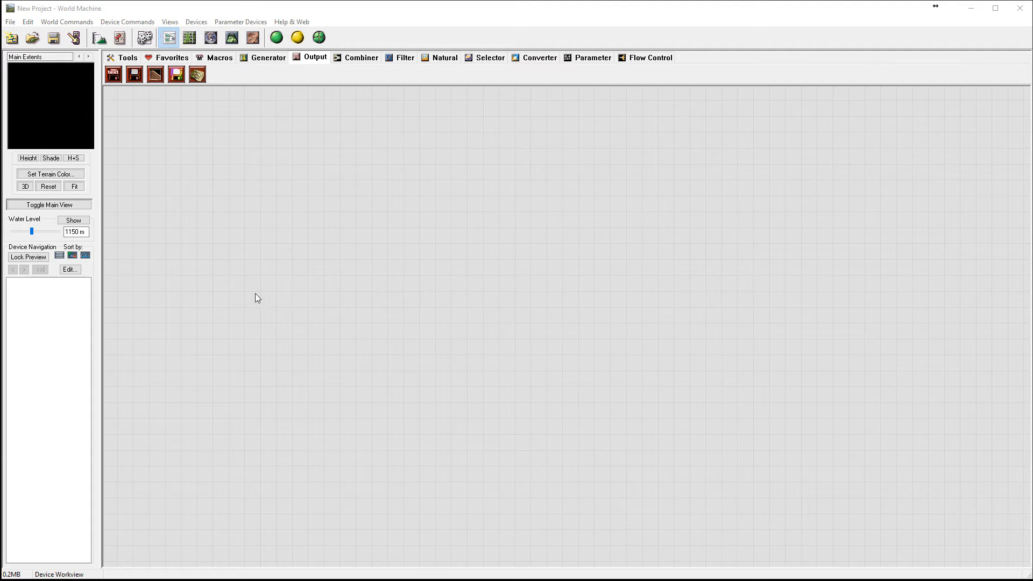
pyautogui.moveTo(609, 141)
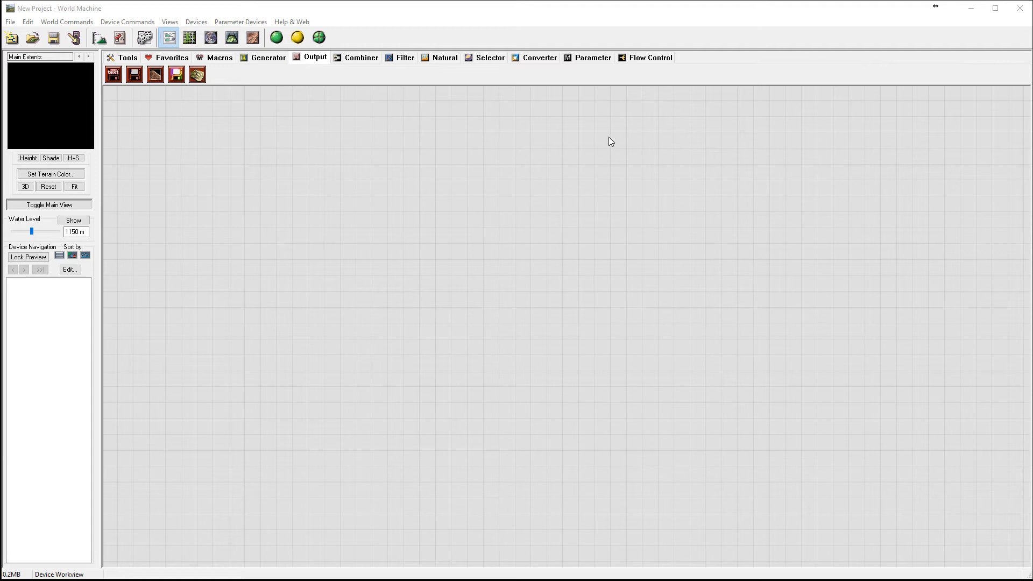
pyautogui.moveTo(464, 270)
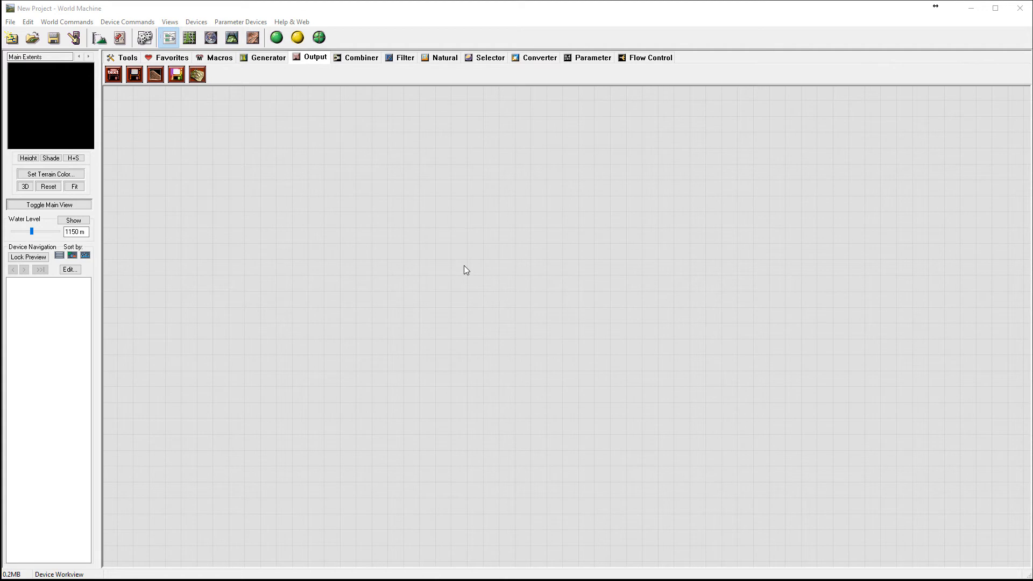
pyautogui.moveTo(525, 15)
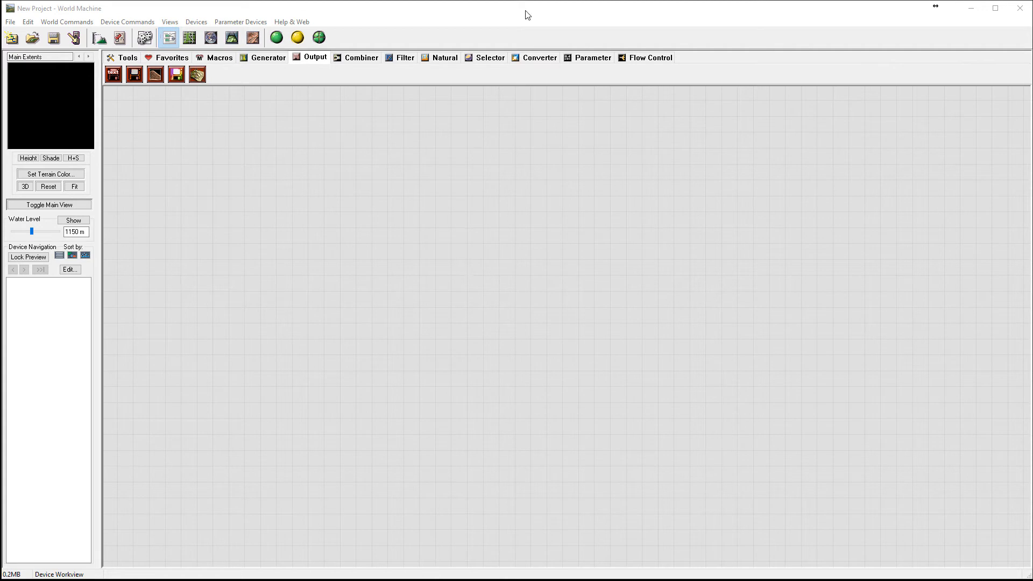
pyautogui.moveTo(435, 234)
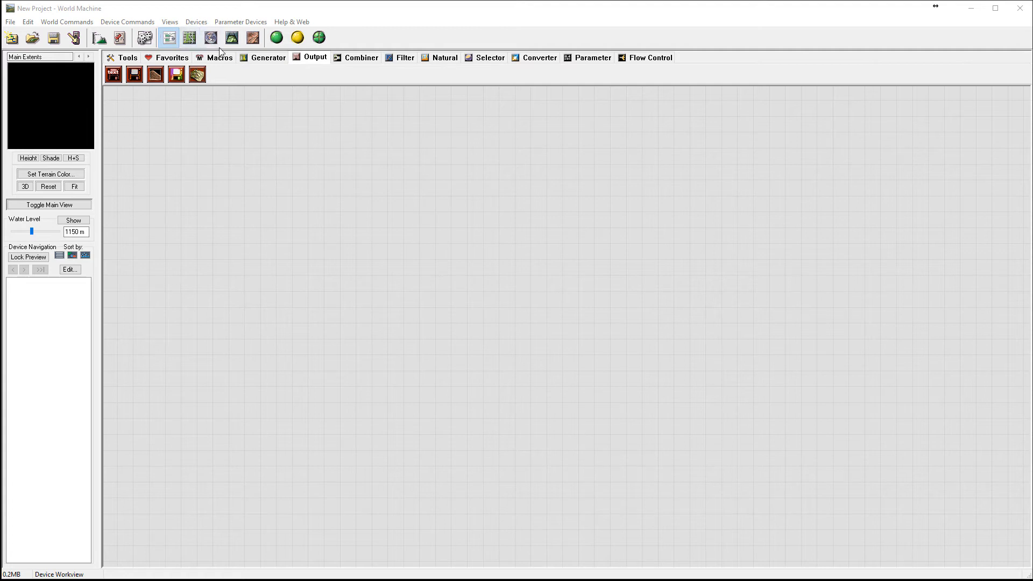
# Place a Voronoi generator from the Generator devices onto the empty Device Workview.
pyautogui.click(268, 57)
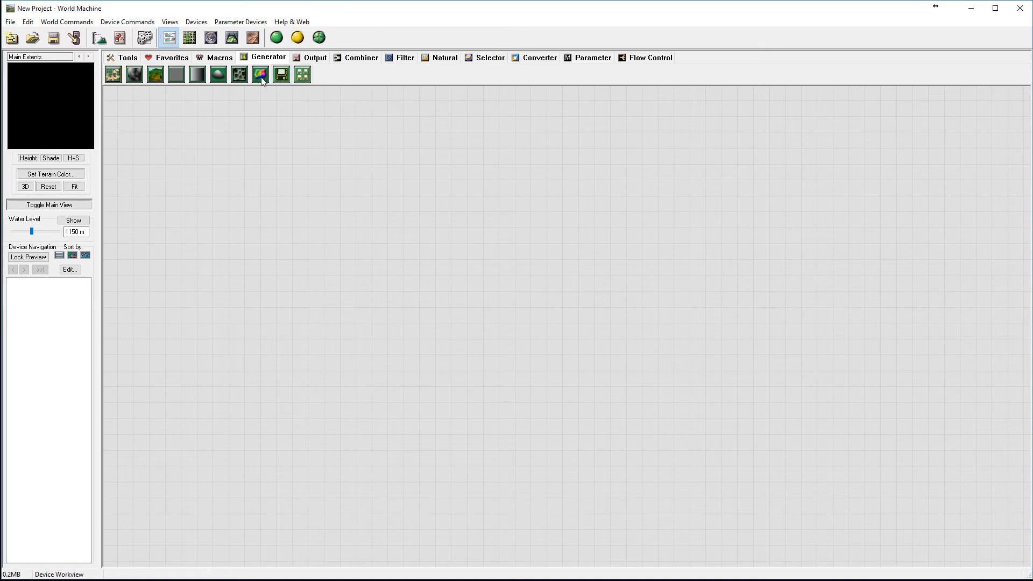
pyautogui.click(260, 73)
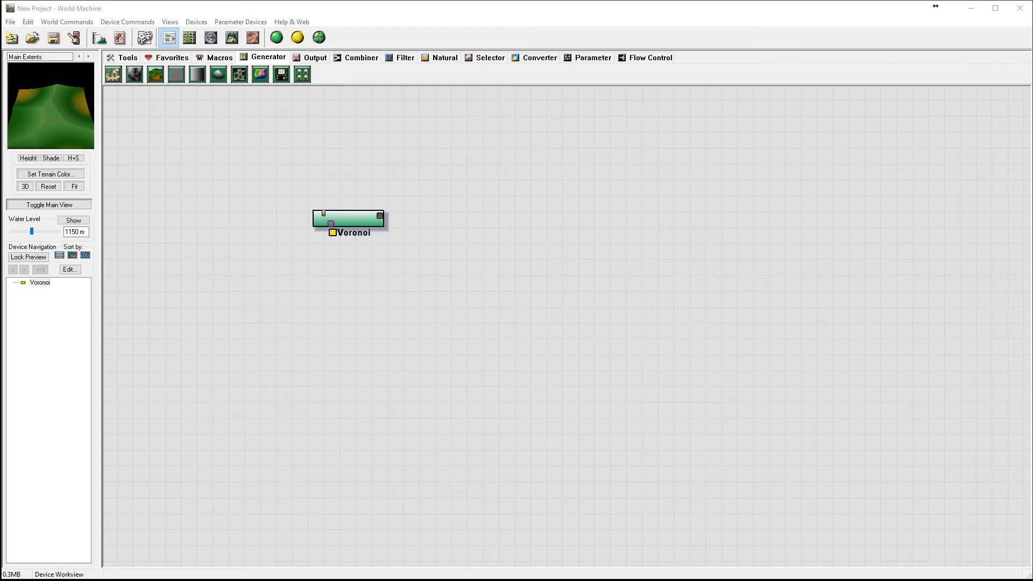
pyautogui.click(347, 217)
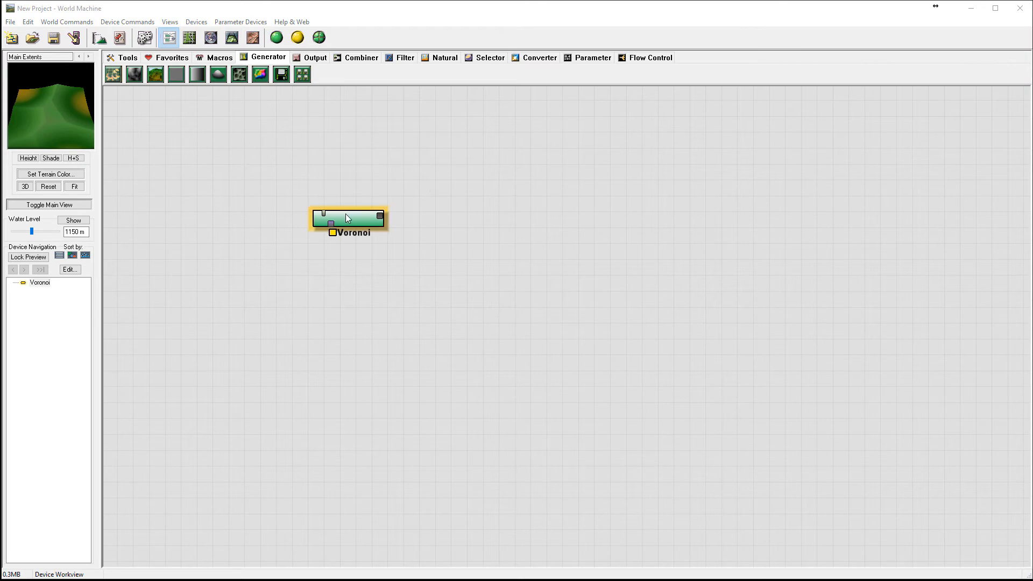
# Give the Voronoi a scale of about 800 m, F1 Cells style and Alternate #2 distance.
pyautogui.doubleClick(348, 218)
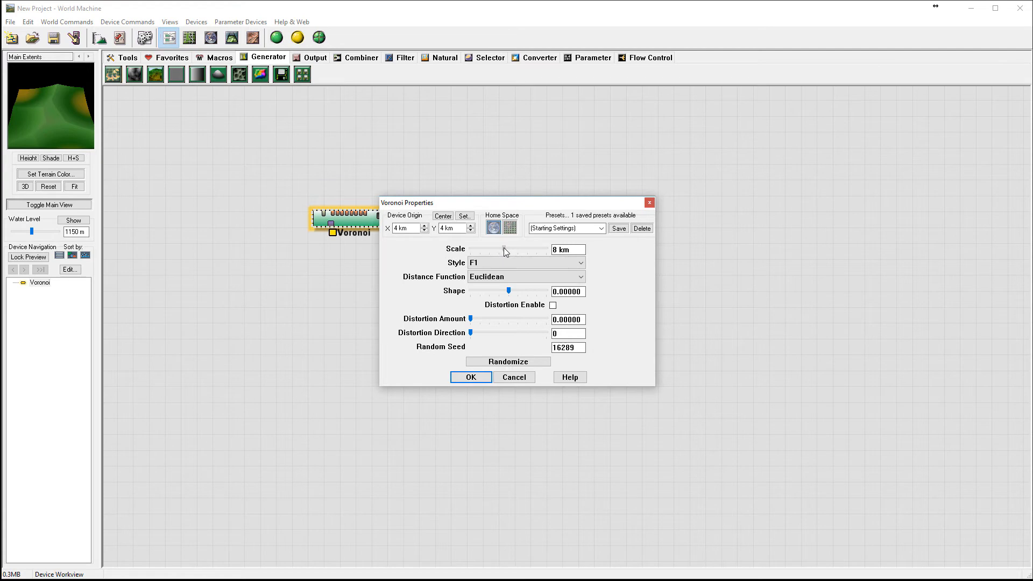
pyautogui.moveTo(507, 251); pyautogui.dragTo(477, 251)
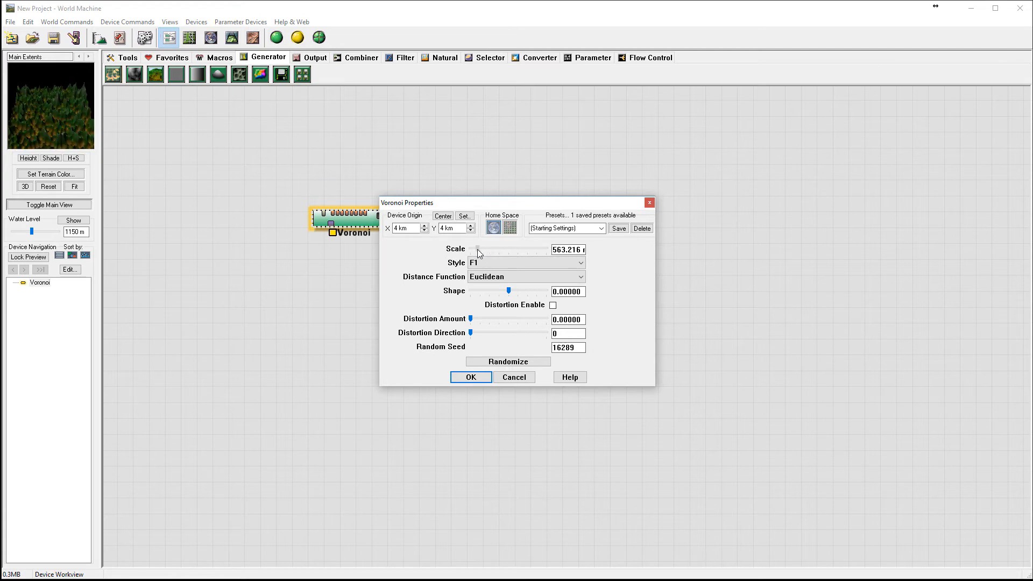
pyautogui.moveTo(476, 251); pyautogui.dragTo(481, 251)
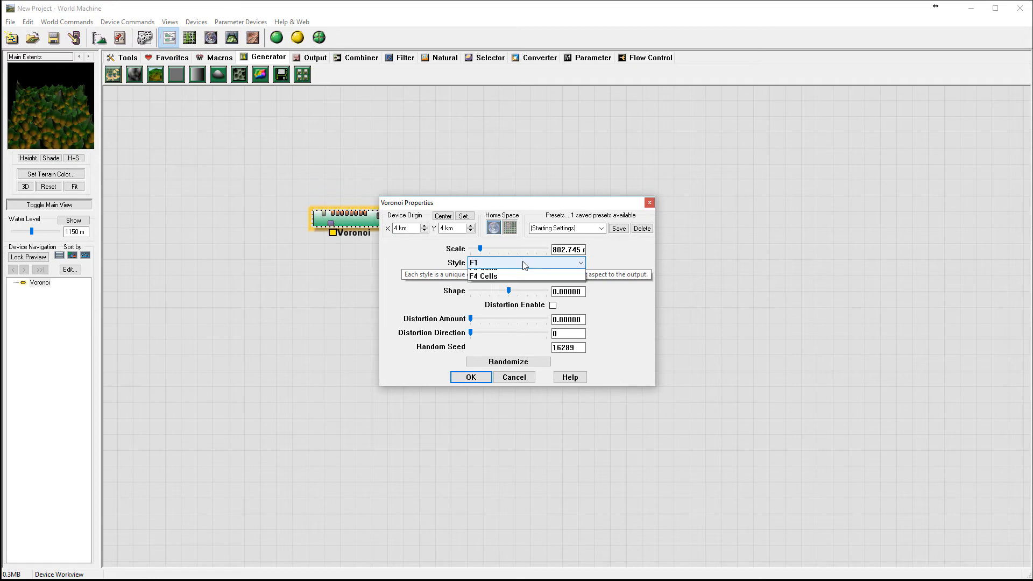
pyautogui.click(513, 269)
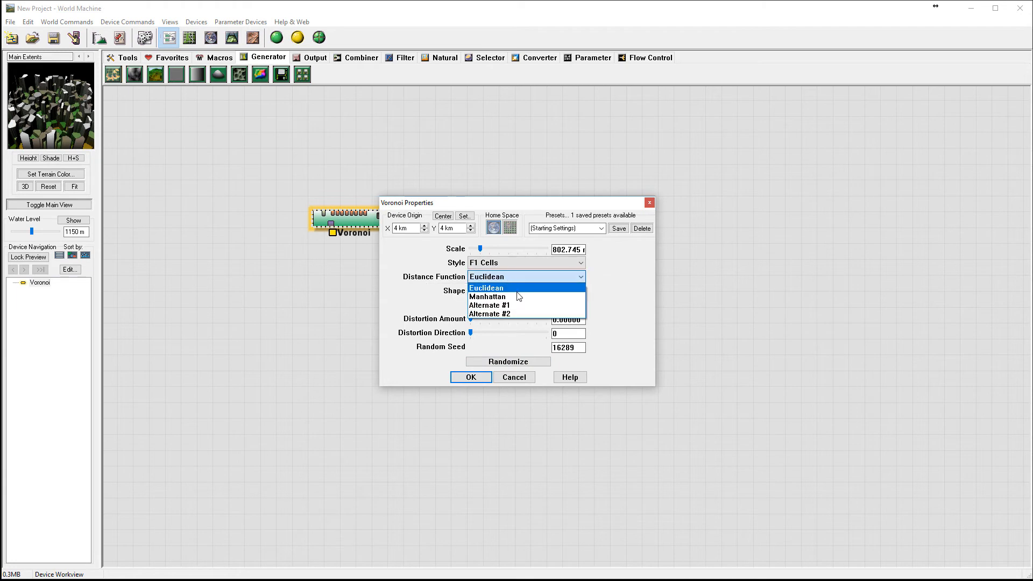
pyautogui.click(489, 314)
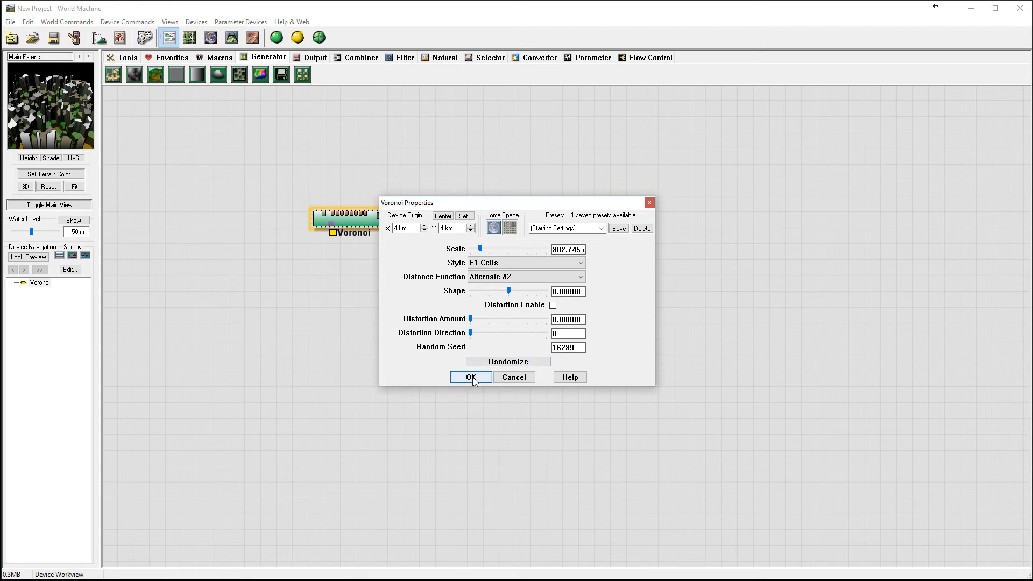
pyautogui.click(470, 377)
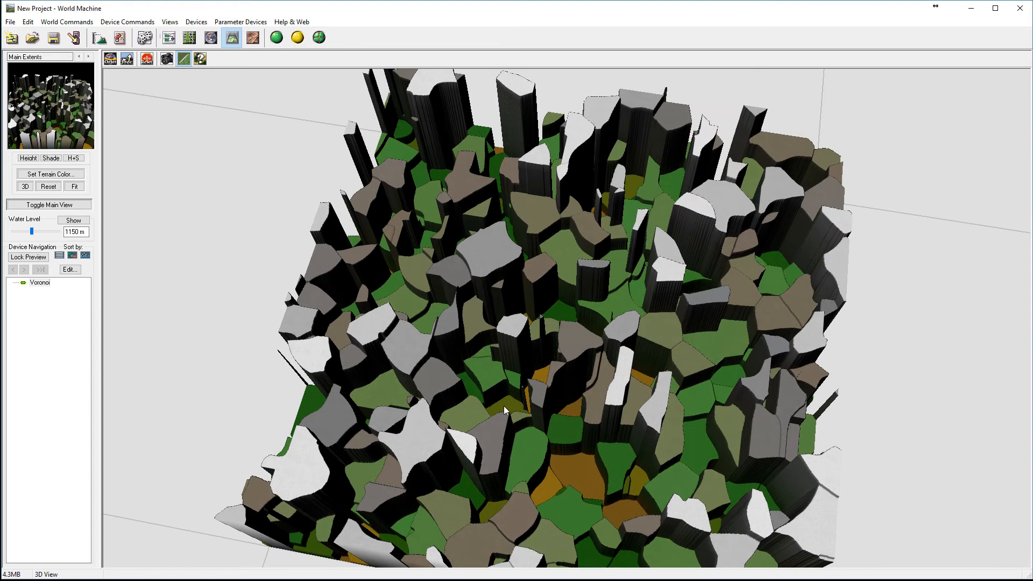
pyautogui.moveTo(504, 410); pyautogui.dragTo(593, 366)
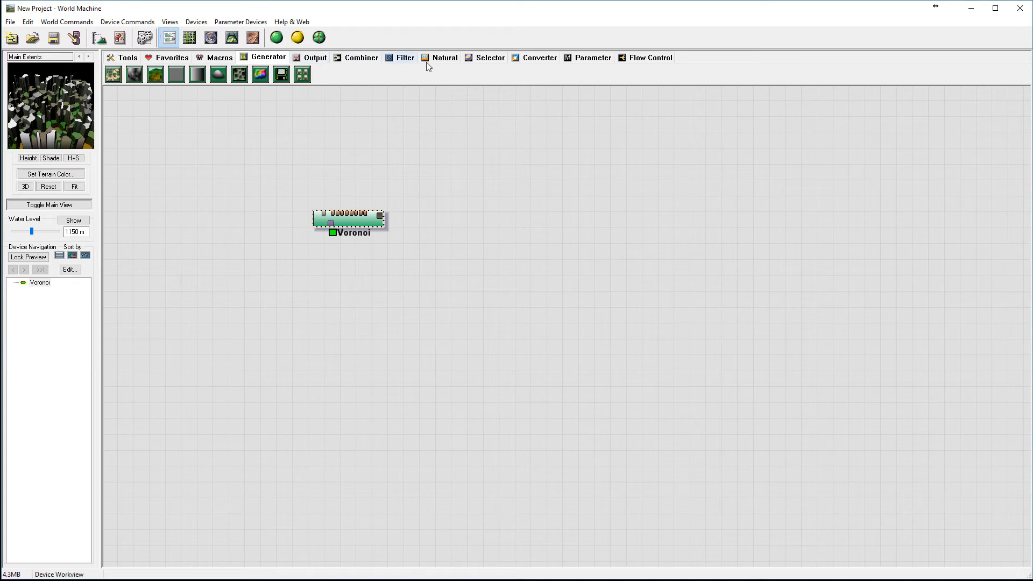
# Add Select Convexity fed by Voronoi, keep strength 1.0, and move it closer.
pyautogui.click(488, 57)
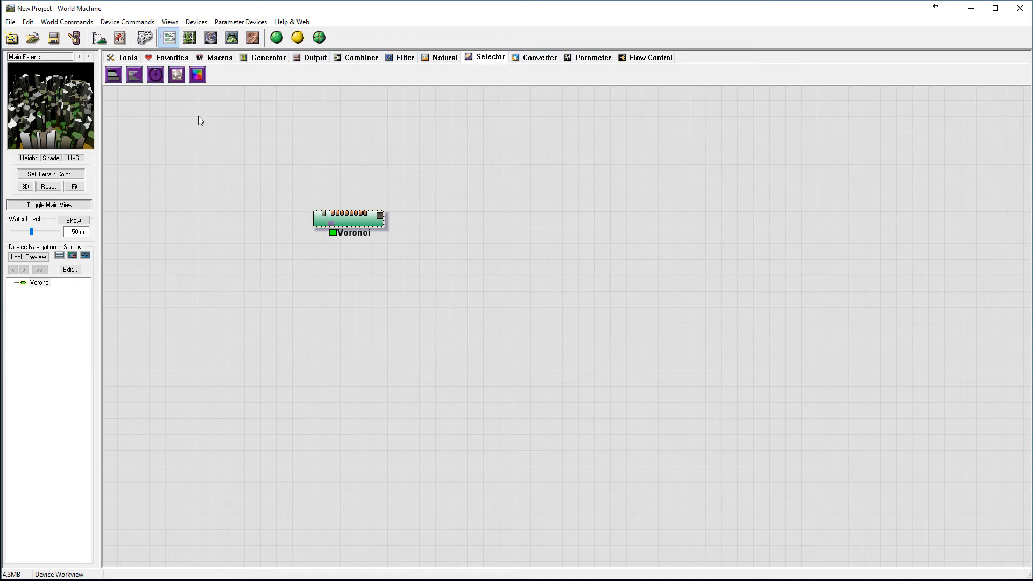
pyautogui.moveTo(177, 77)
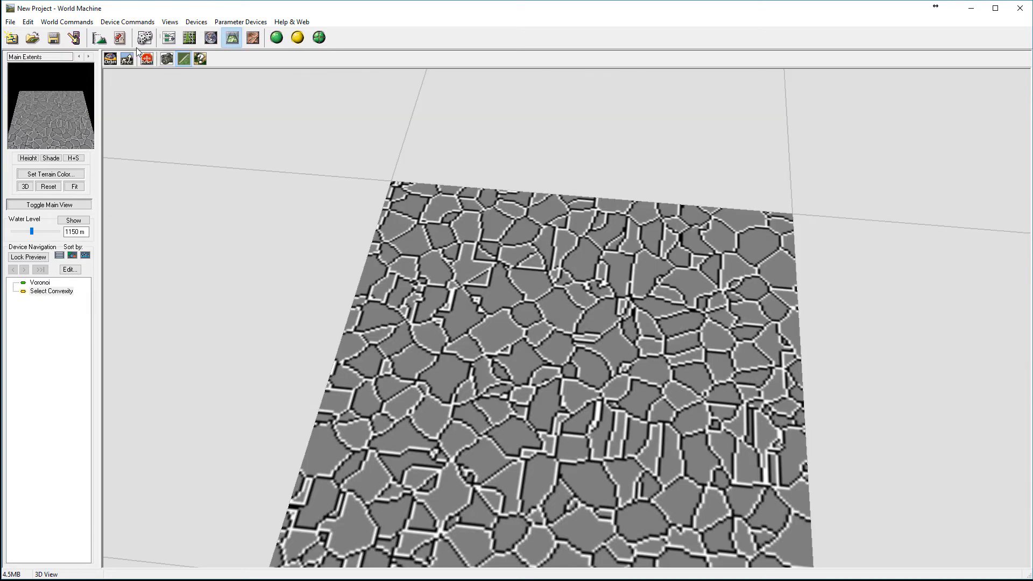
pyautogui.click(169, 38)
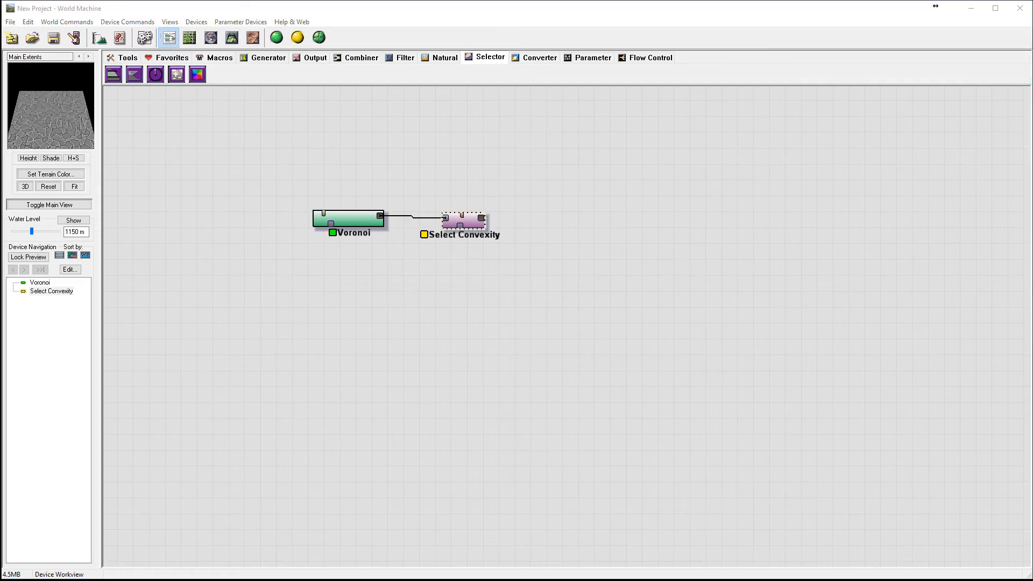
pyautogui.moveTo(513, 238)
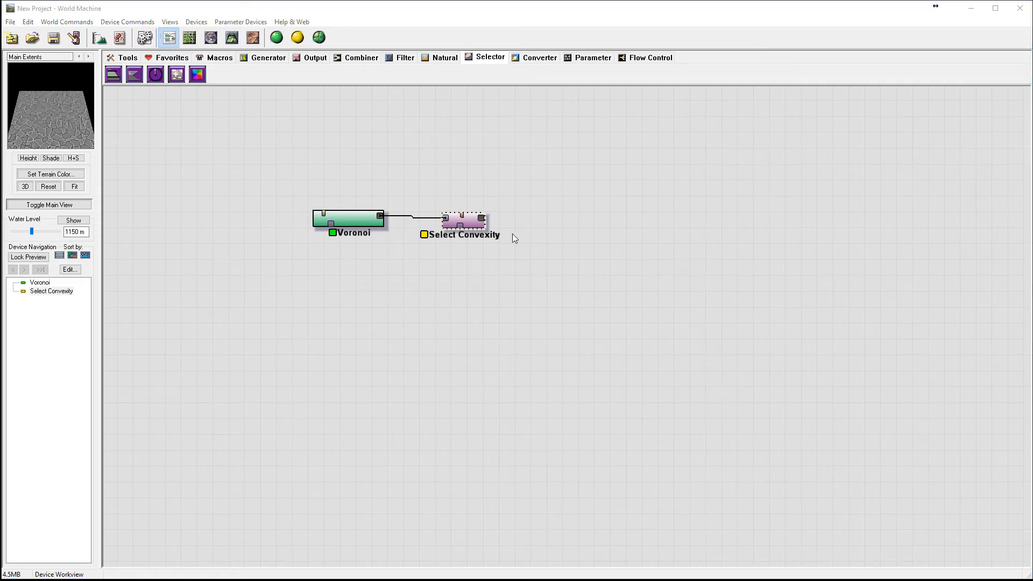
pyautogui.doubleClick(463, 221)
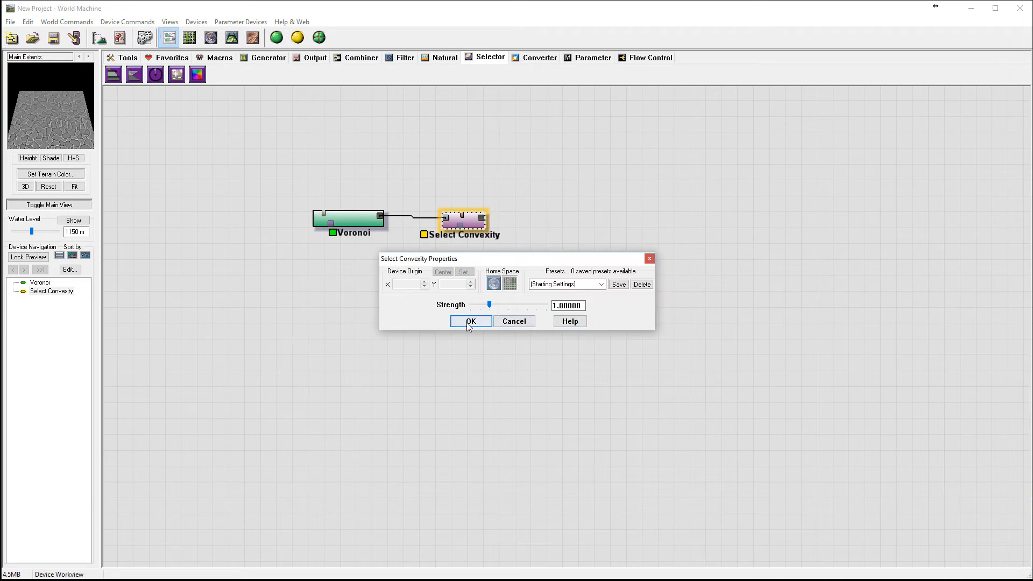
pyautogui.click(470, 321)
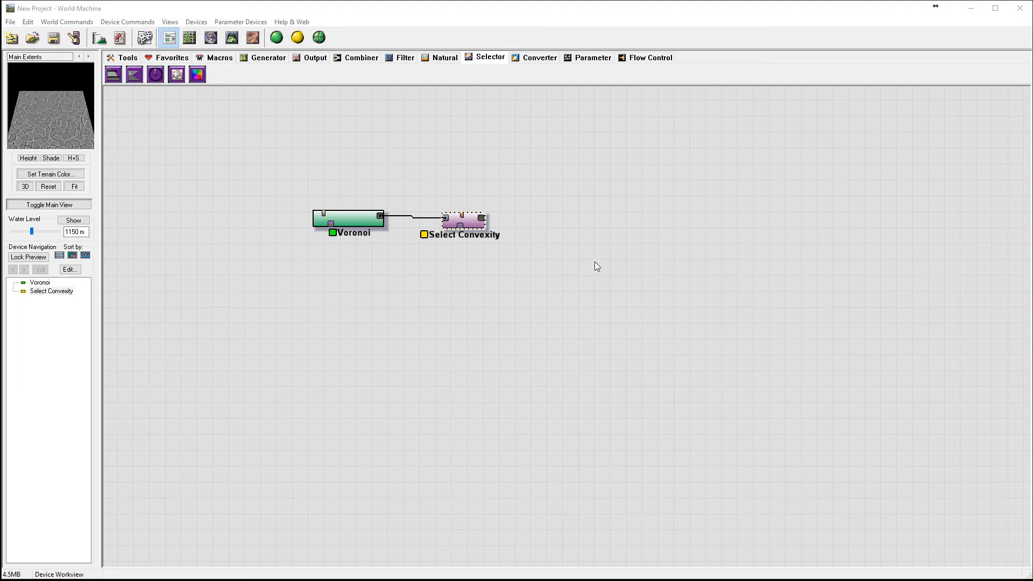
pyautogui.moveTo(463, 223); pyautogui.dragTo(453, 222)
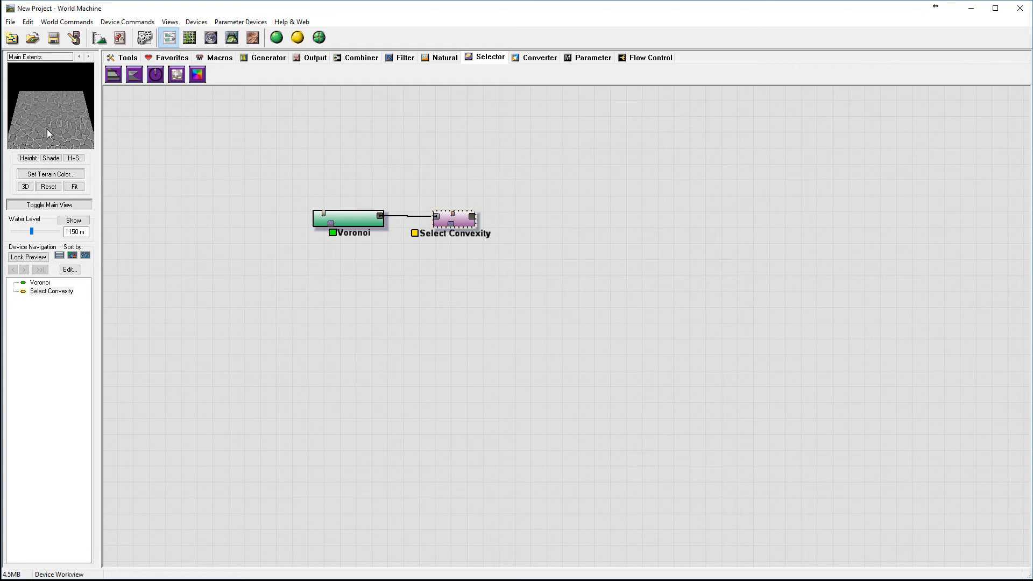
pyautogui.moveTo(66, 129)
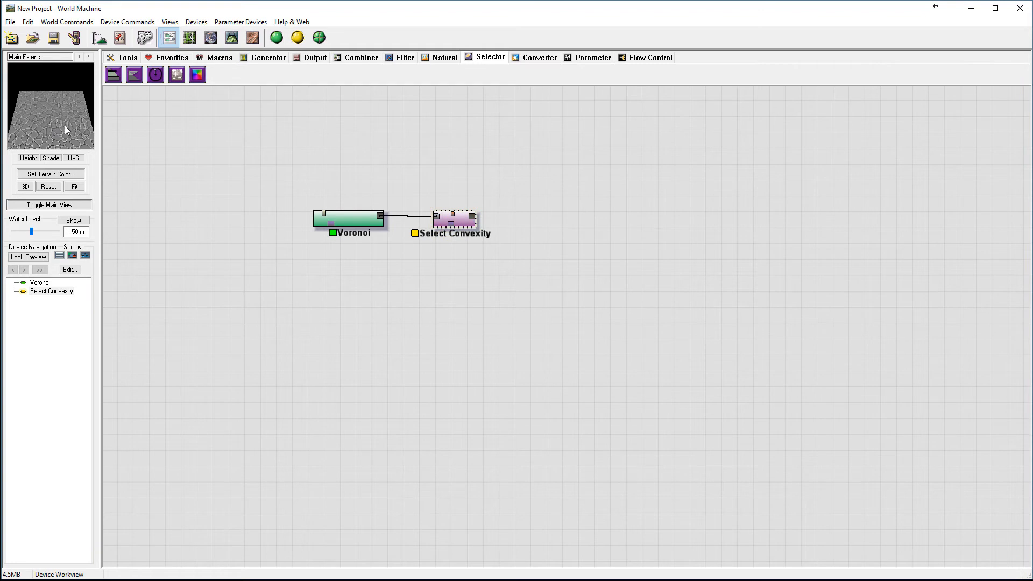
pyautogui.moveTo(471, 50)
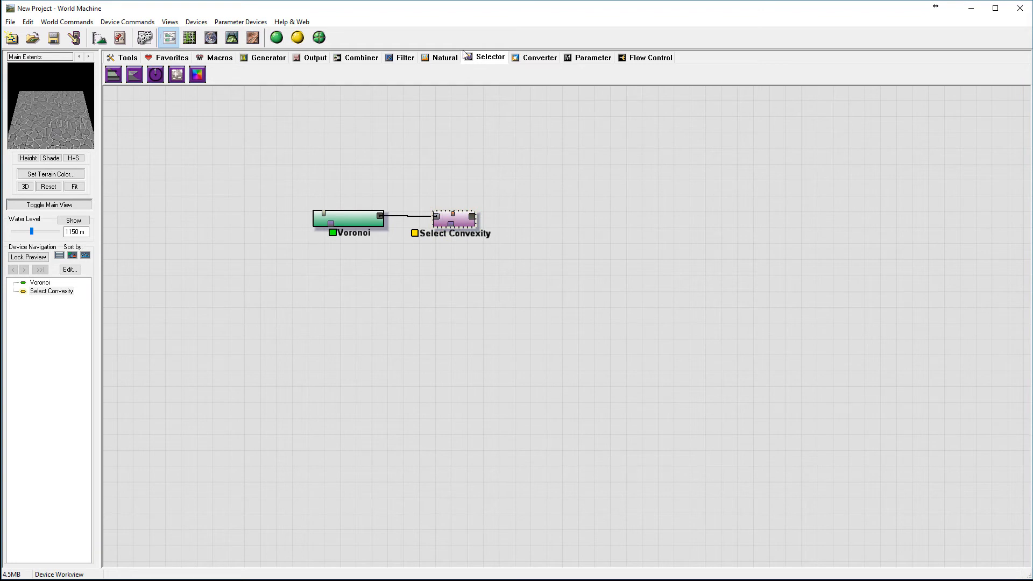
# Place a Clamp filter device fed by the Select Convexity output.
pyautogui.click(404, 57)
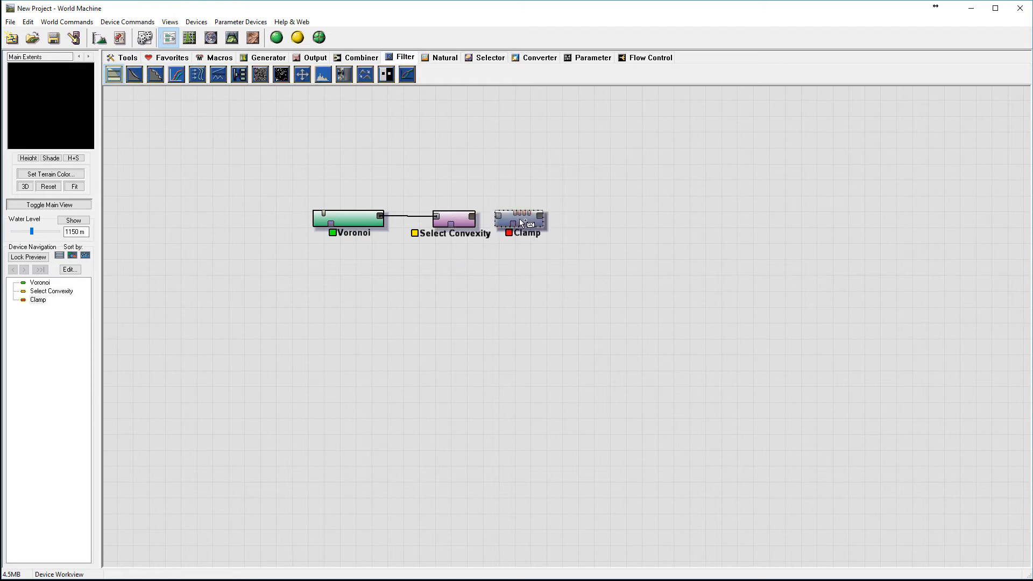
pyautogui.click(525, 222)
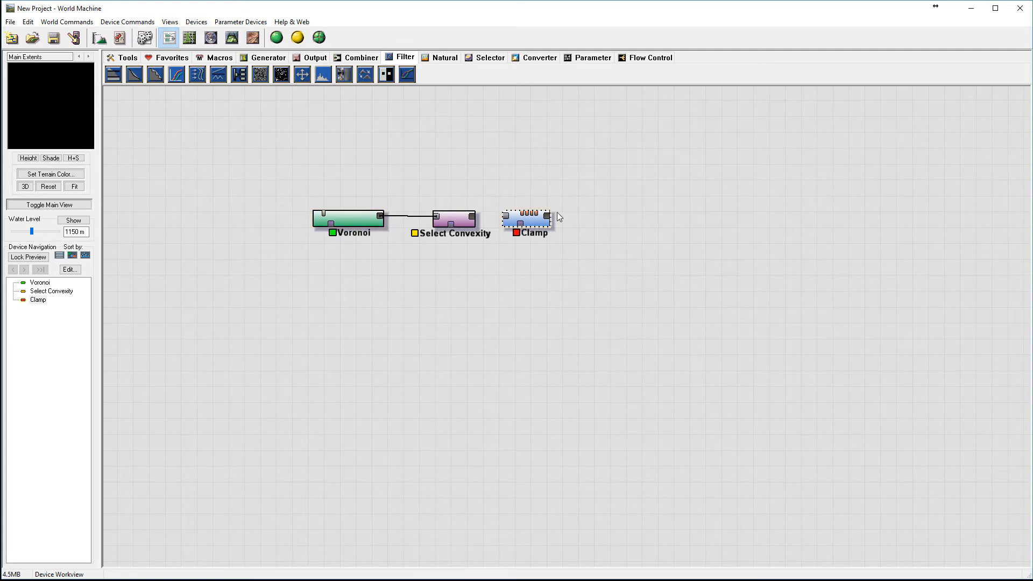
pyautogui.click(527, 220)
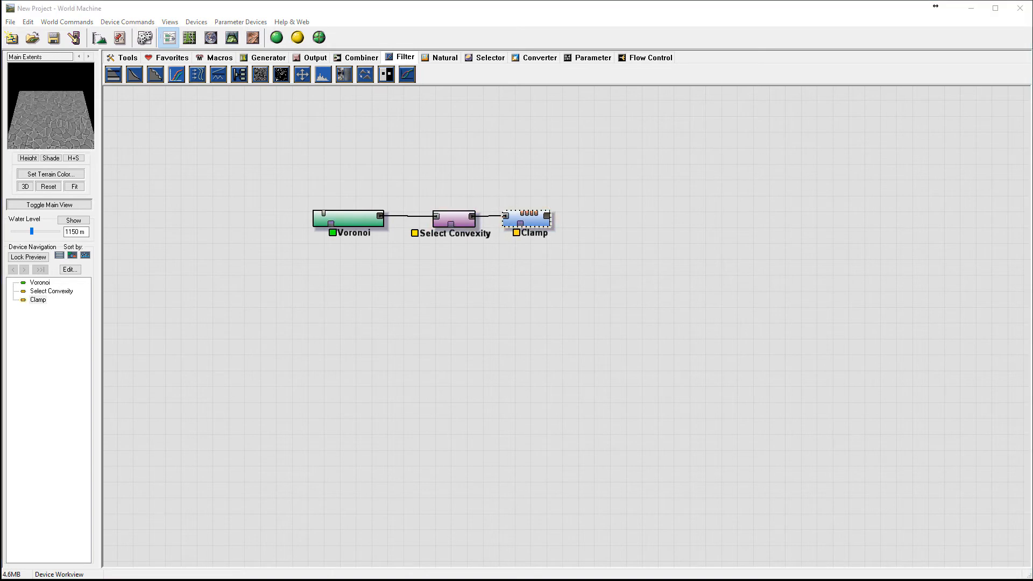
pyautogui.click(528, 218)
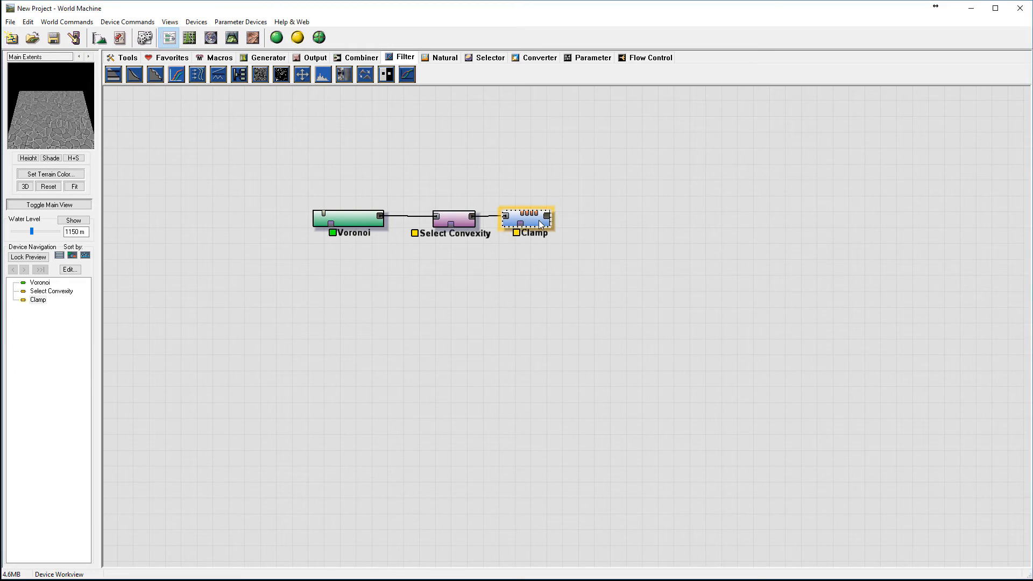
# Set the Clamp height range from 2310 m to 2625 m.
pyautogui.doubleClick(527, 220)
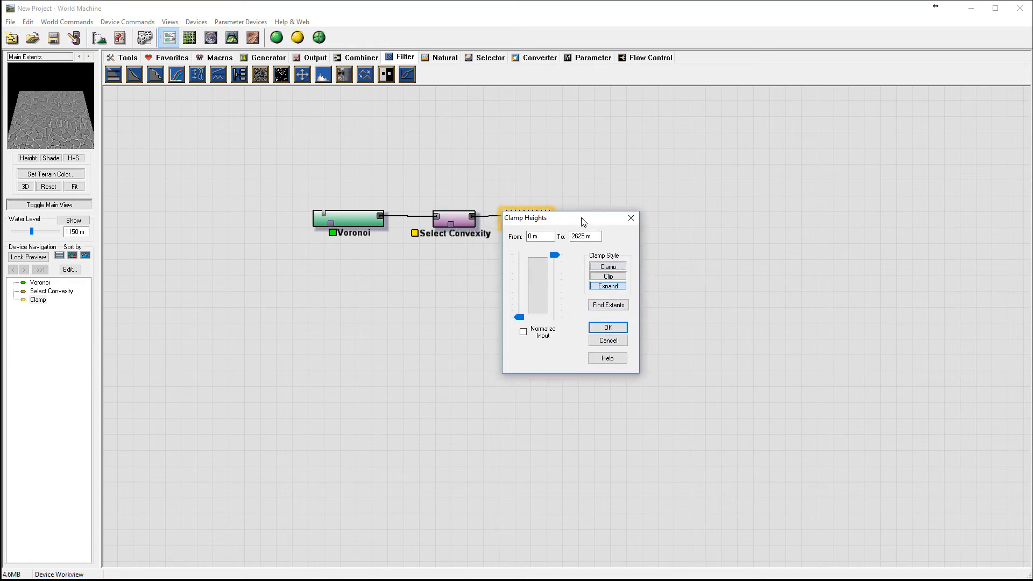
pyautogui.moveTo(520, 316); pyautogui.dragTo(520, 280)
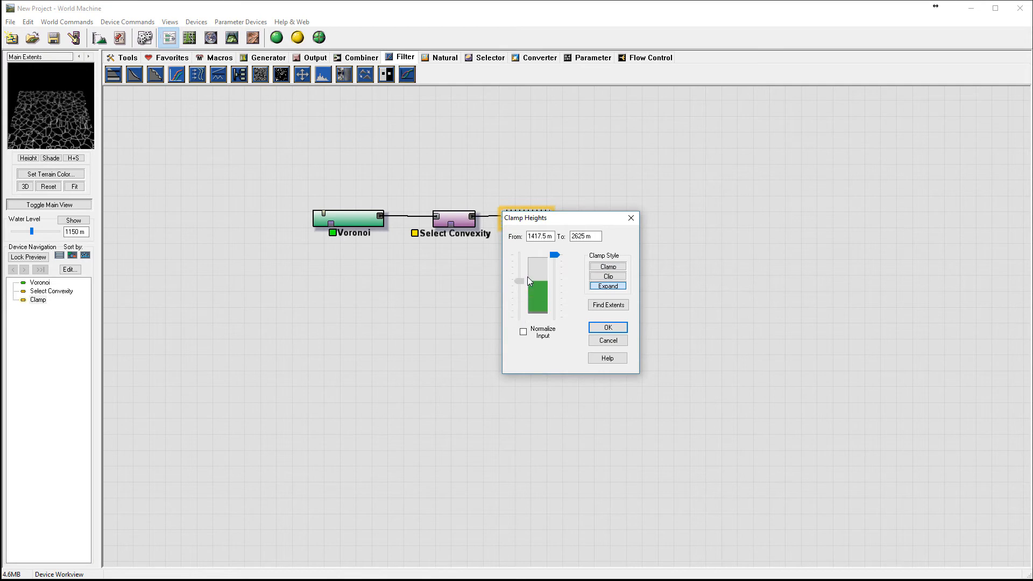
pyautogui.moveTo(528, 282); pyautogui.dragTo(529, 270)
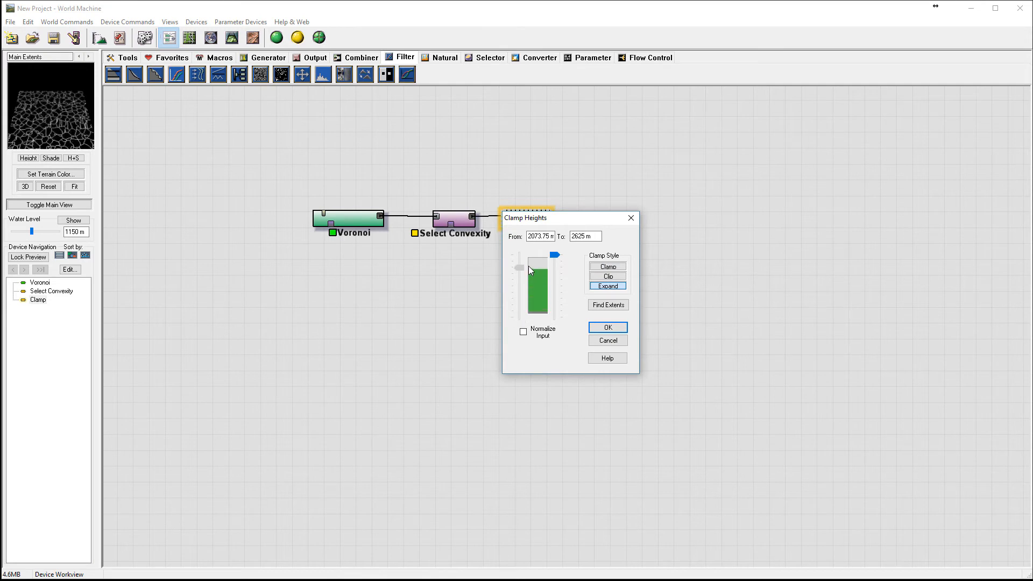
pyautogui.moveTo(518, 270); pyautogui.dragTo(519, 255)
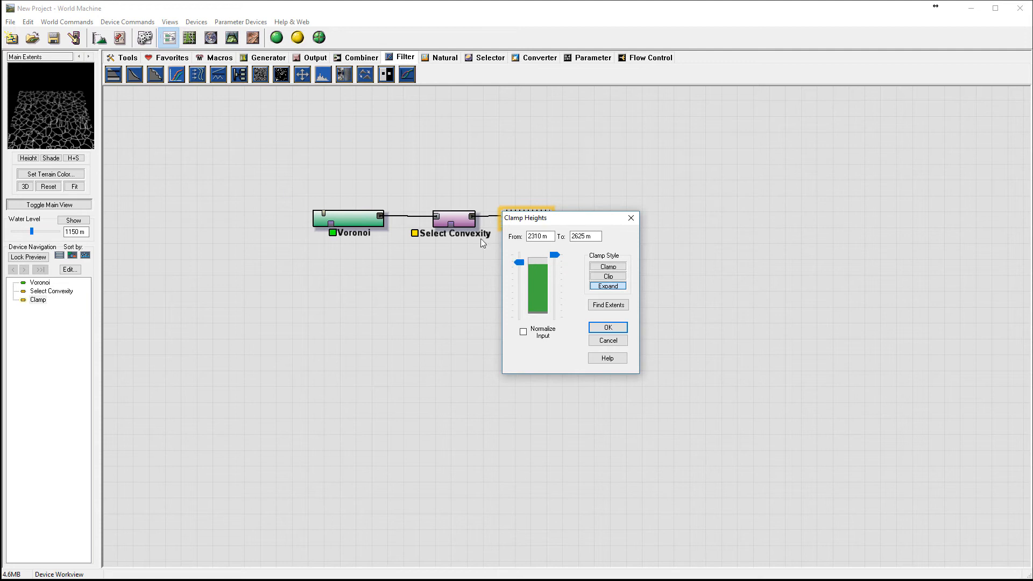
pyautogui.moveTo(46, 134)
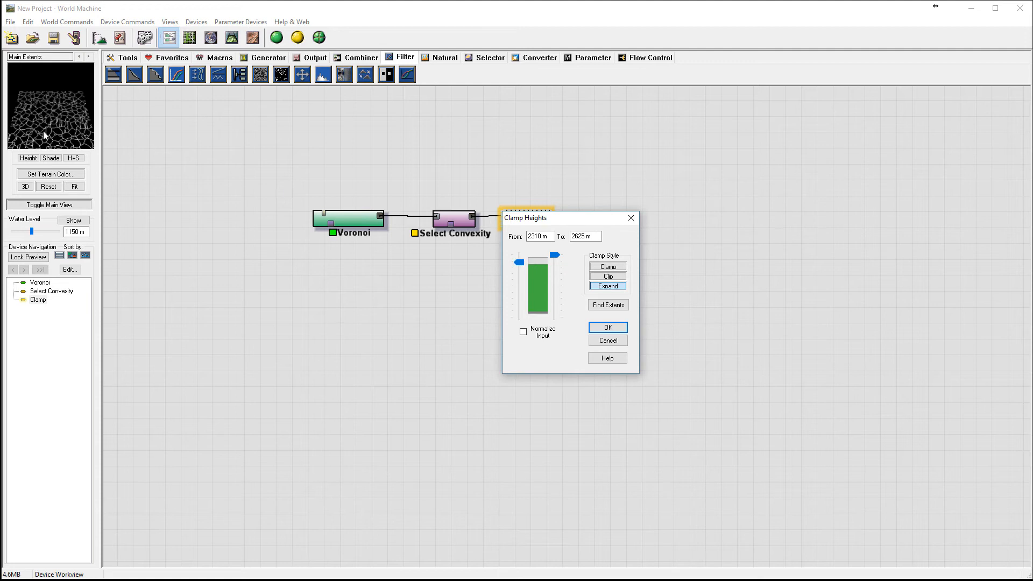
pyautogui.moveTo(71, 108)
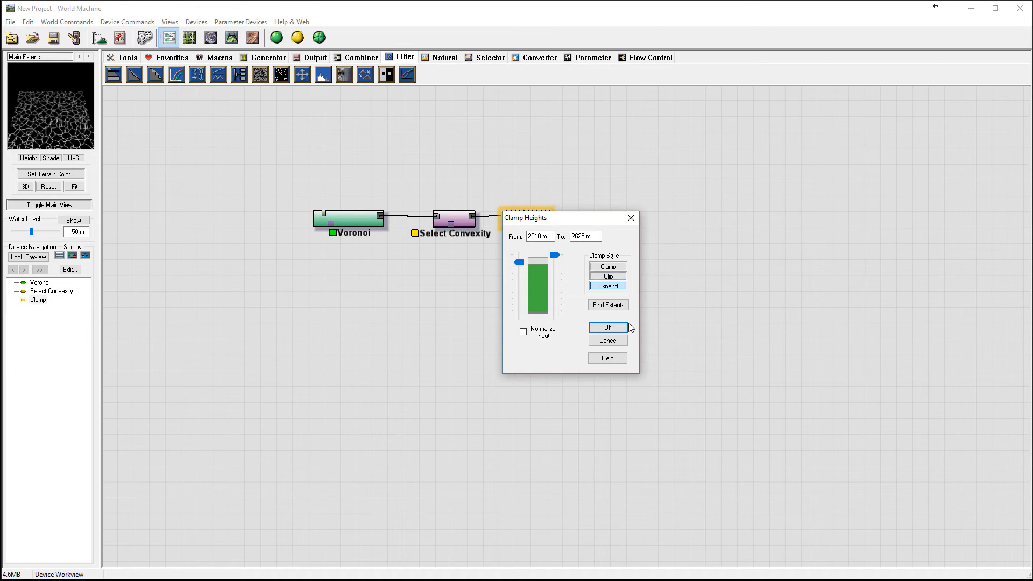
pyautogui.click(607, 327)
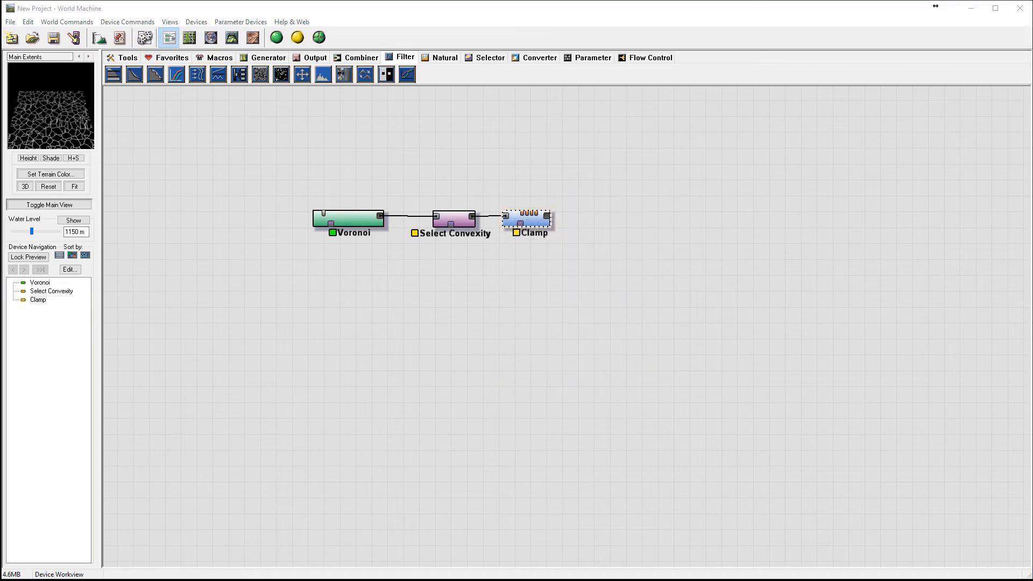
pyautogui.moveTo(82, 132)
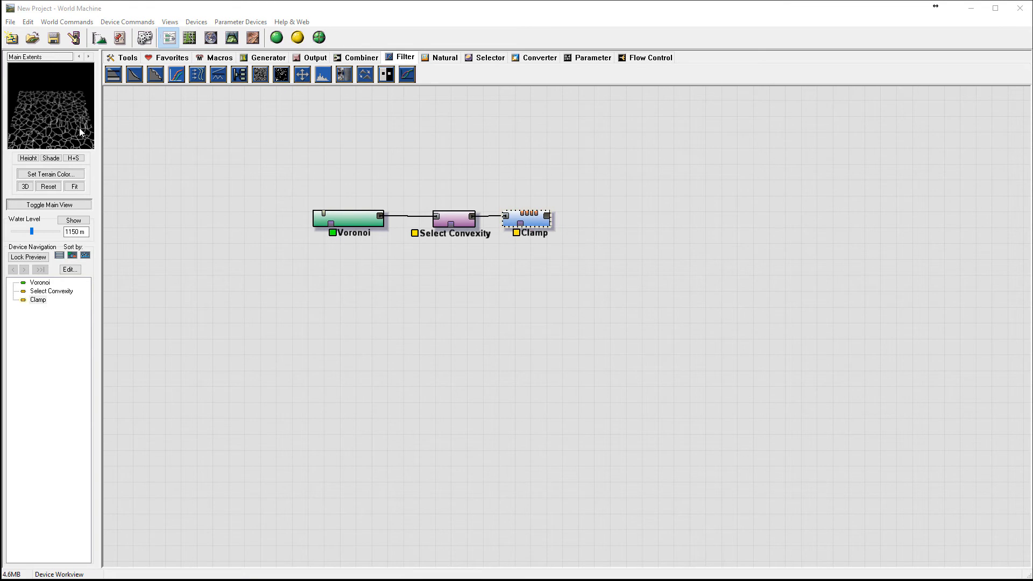
pyautogui.moveTo(78, 156)
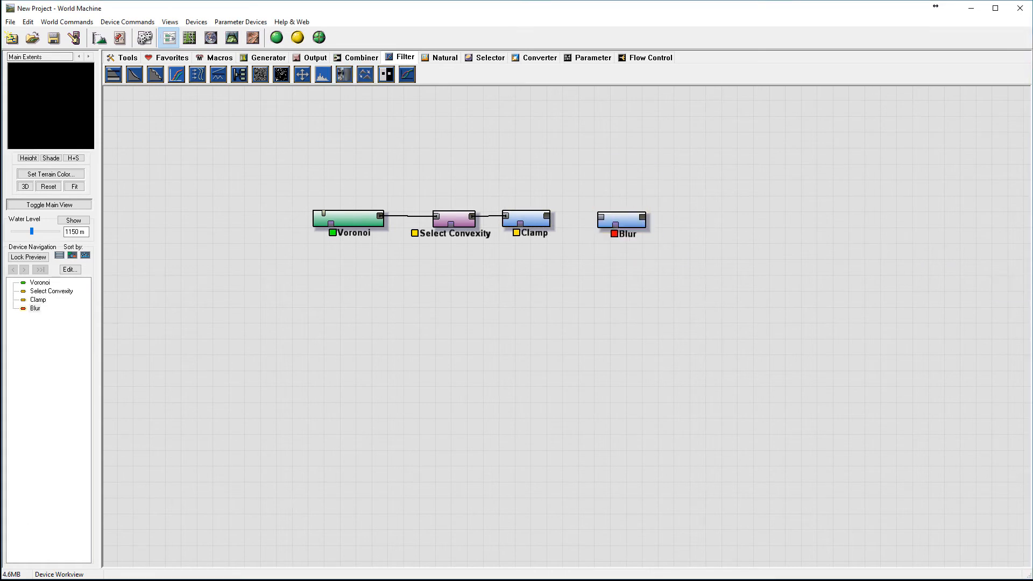
# Connect the Clamp into the Blur device and set its blur radius to 2.
pyautogui.click(621, 219)
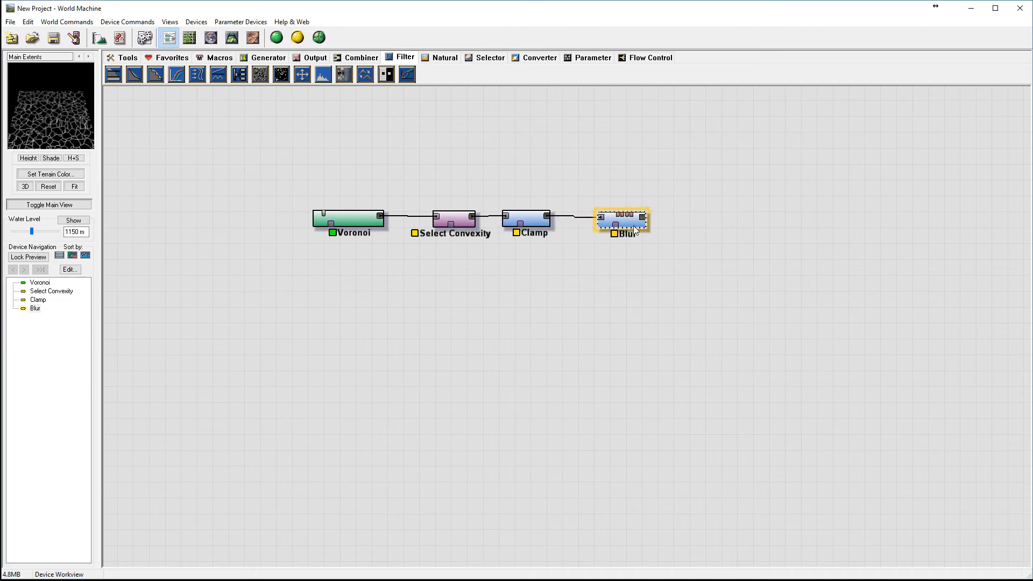
pyautogui.doubleClick(621, 220)
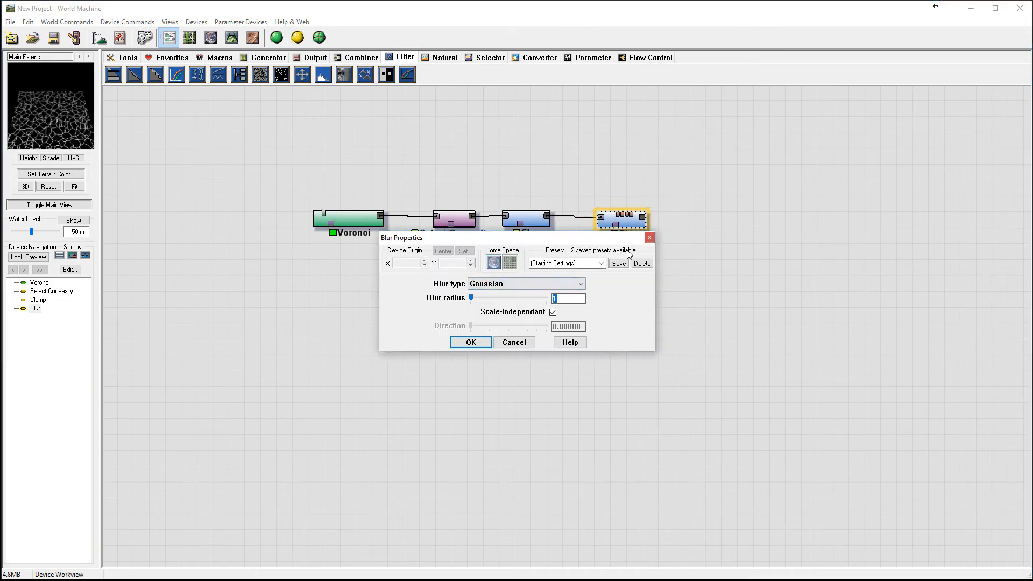
pyautogui.write('2')
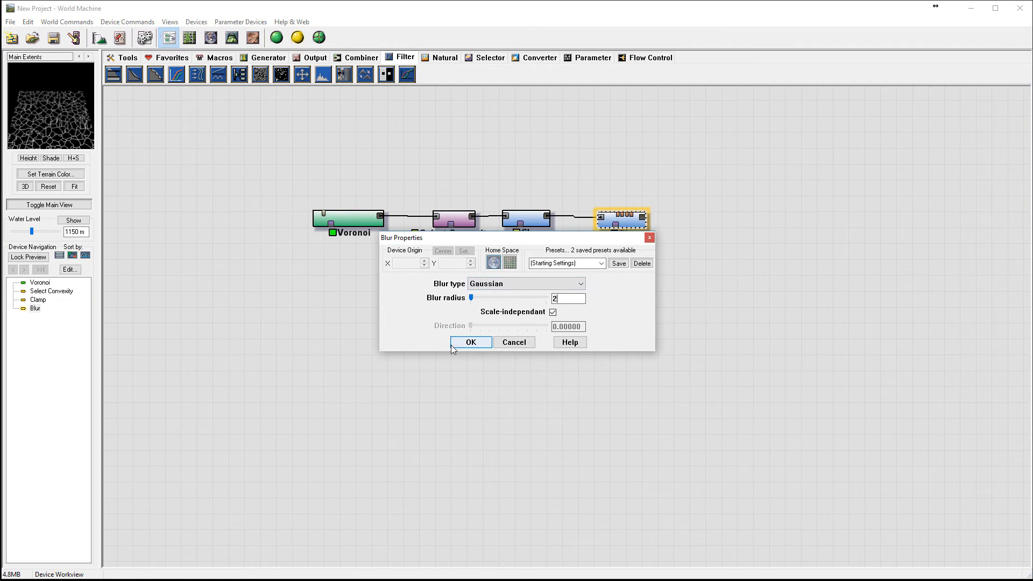
pyautogui.click(471, 342)
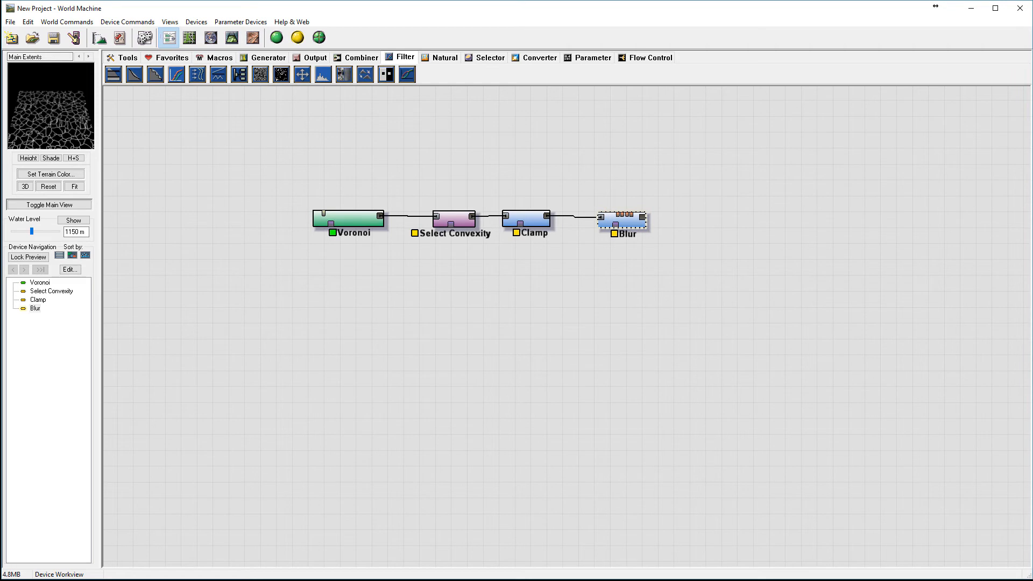
pyautogui.moveTo(760, 285)
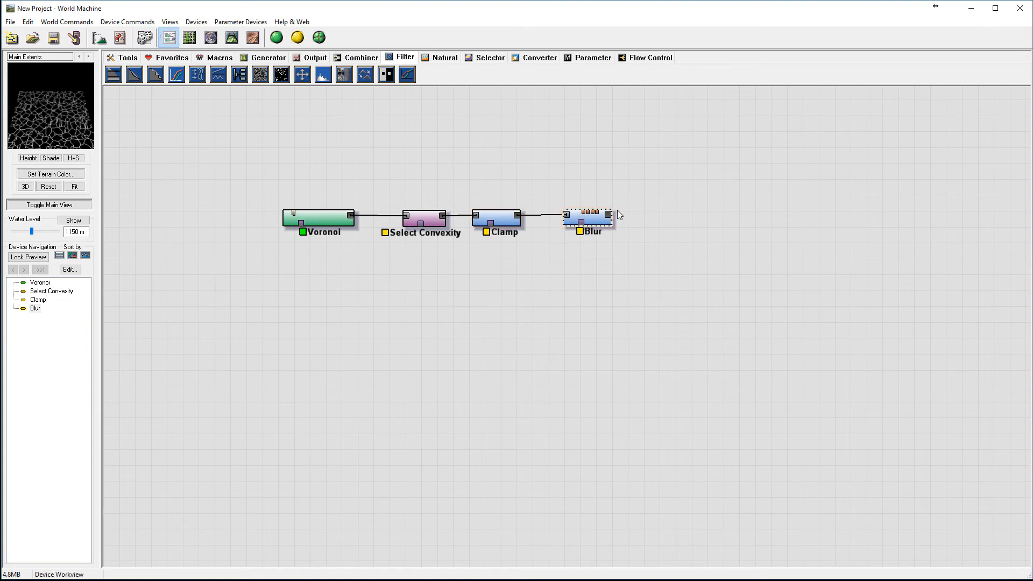
pyautogui.moveTo(700, 215)
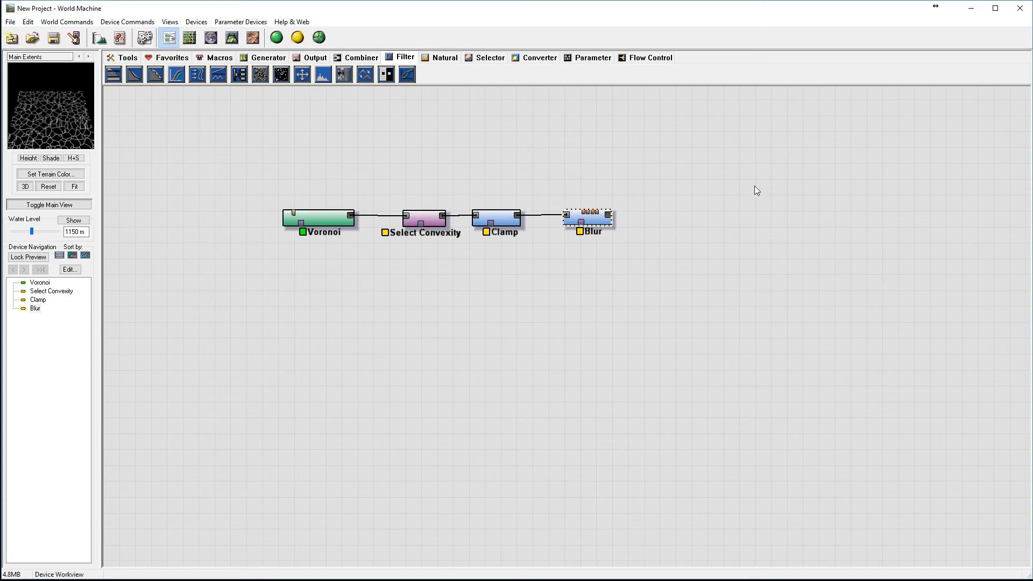
pyautogui.click(268, 57)
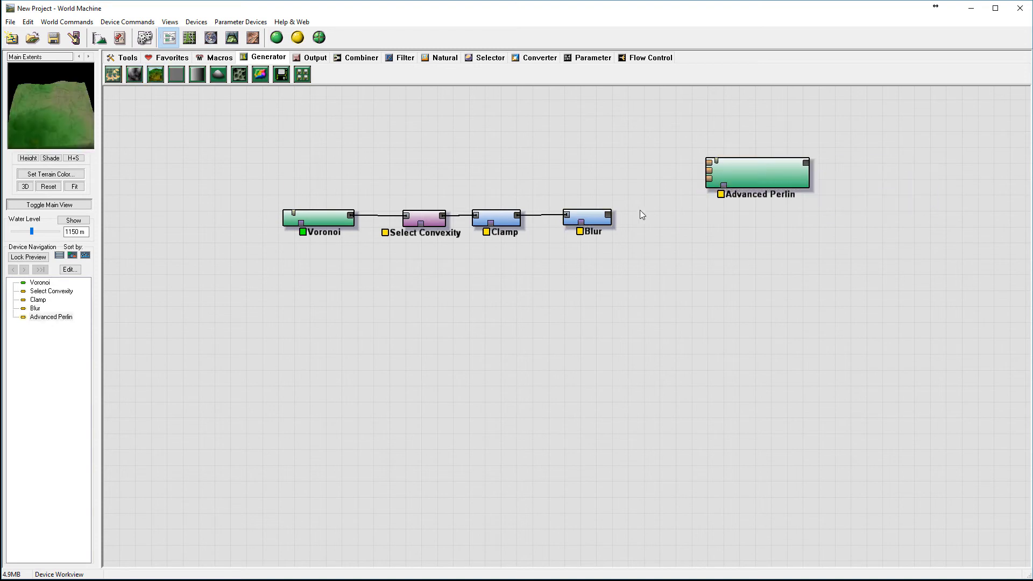
# Wire Blur into Advanced Perlin and raise its feature scale to about 90.5 km.
pyautogui.moveTo(602, 216); pyautogui.dragTo(723, 185)
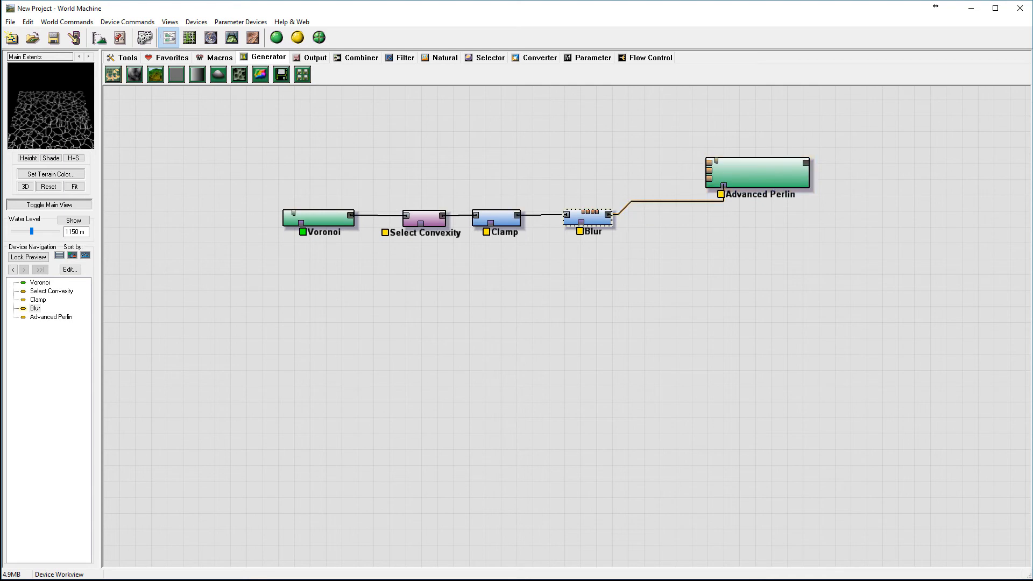
pyautogui.click(761, 171)
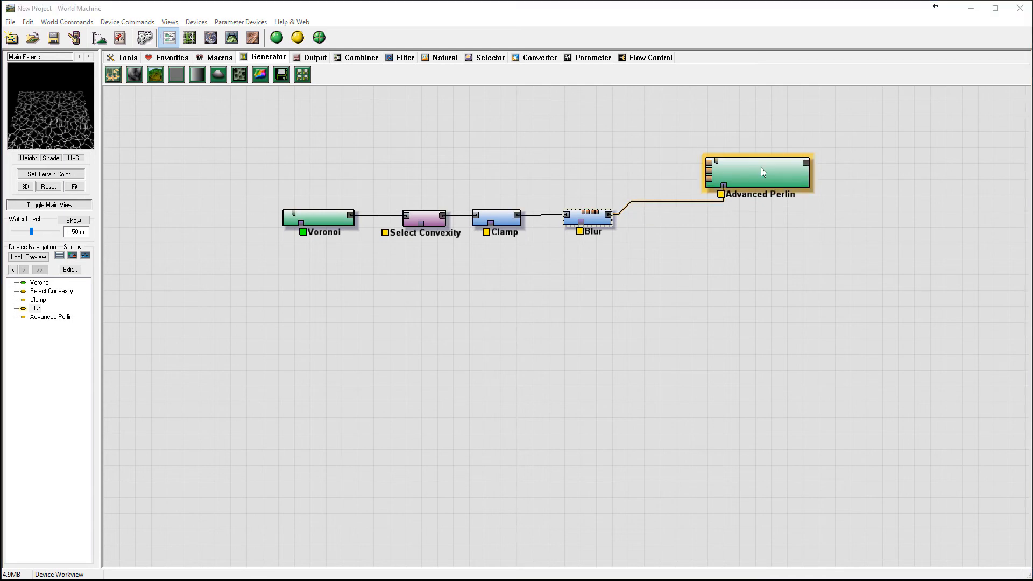
pyautogui.doubleClick(760, 172)
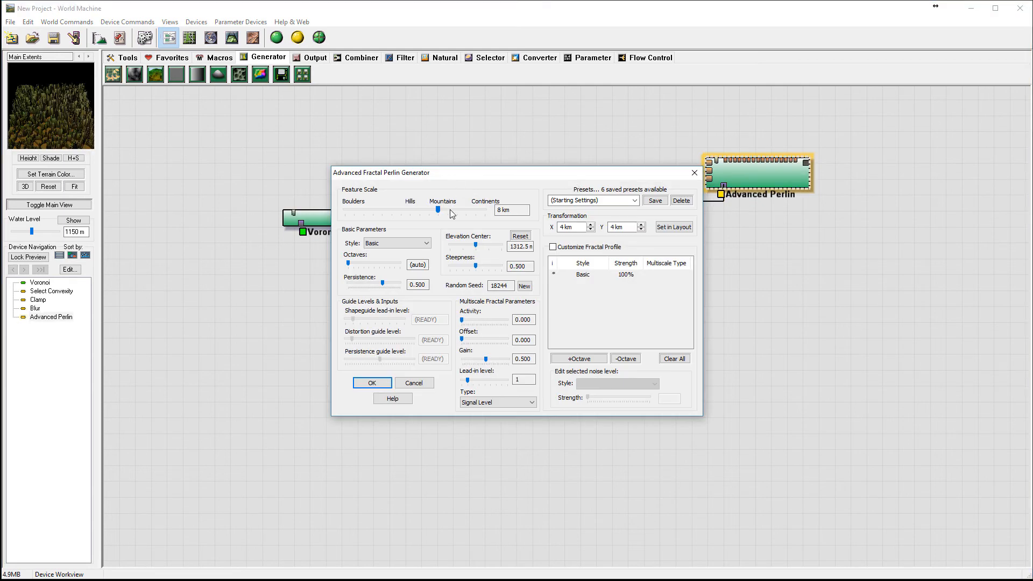
pyautogui.moveTo(441, 209); pyautogui.dragTo(440, 214)
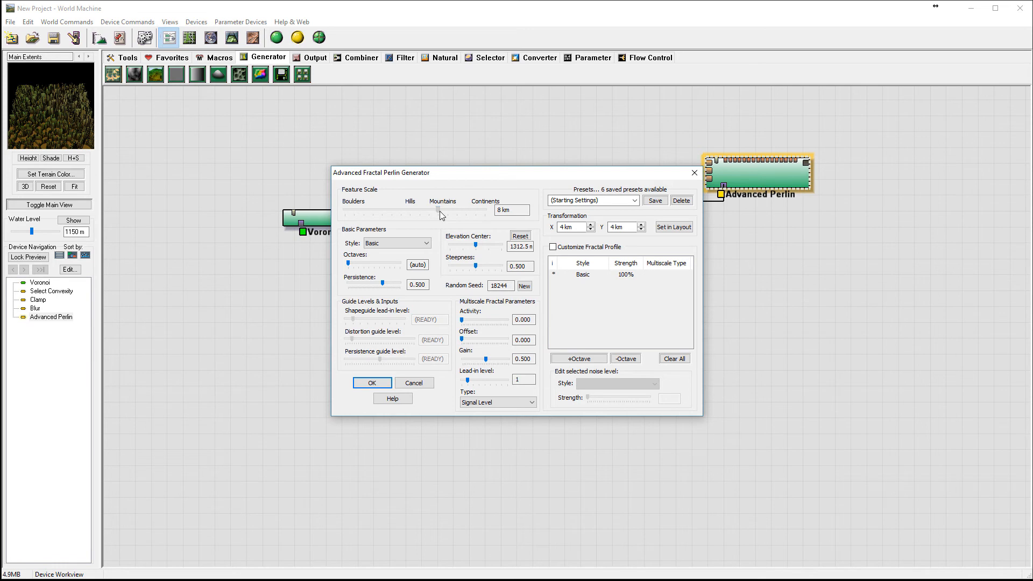
pyautogui.moveTo(441, 212); pyautogui.dragTo(461, 212)
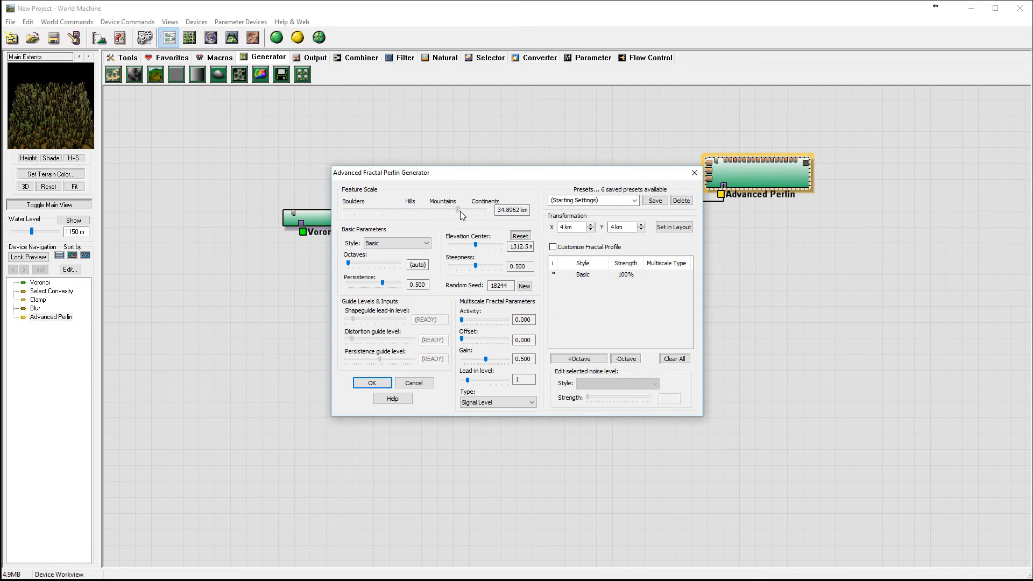
pyautogui.moveTo(460, 214); pyautogui.dragTo(476, 214)
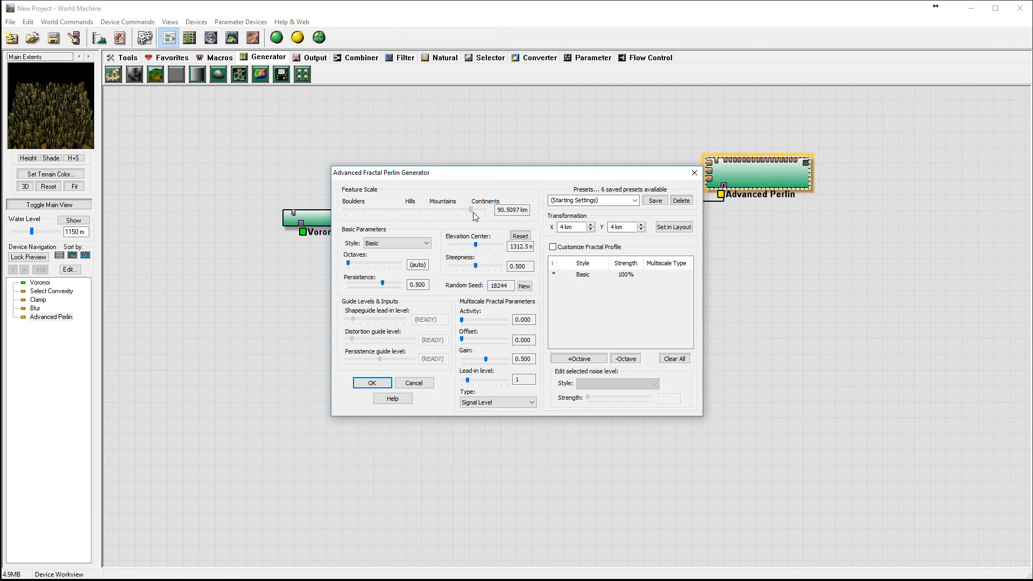
# Set Advanced Perlin to Ridged style, persistence 0.156 and elevation center 2625 m.
pyautogui.click(423, 243)
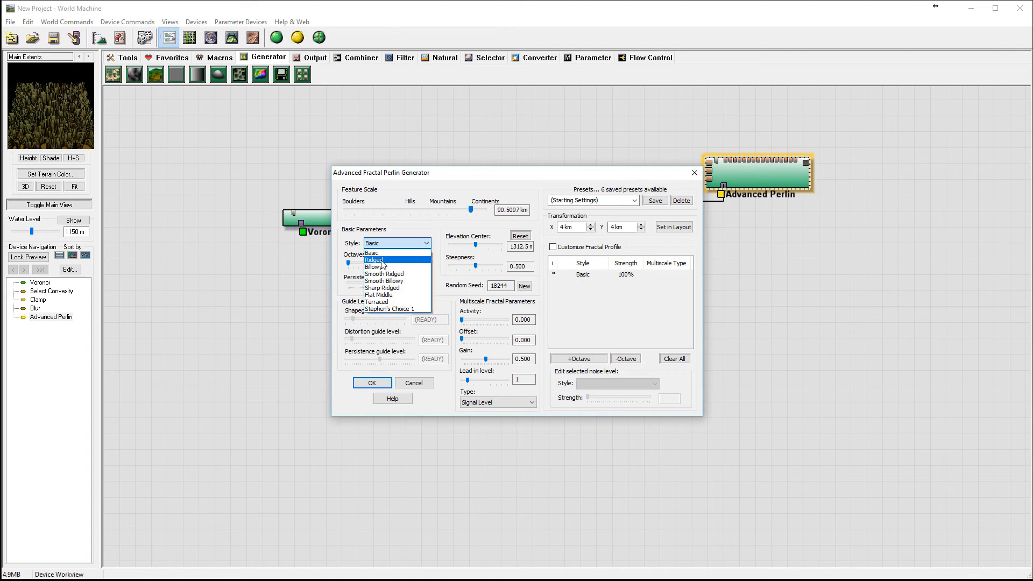
pyautogui.click(374, 259)
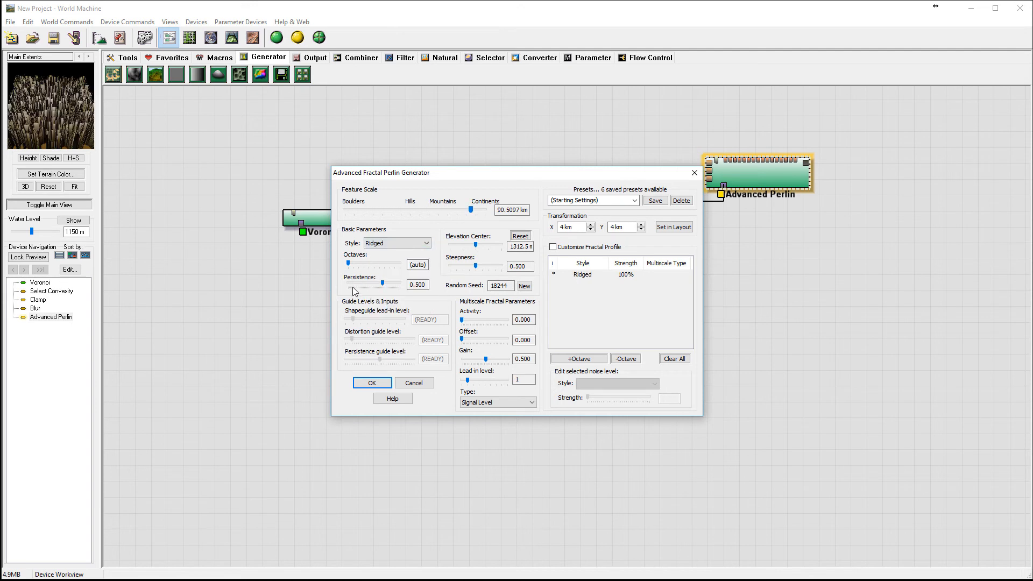
pyautogui.moveTo(392, 284); pyautogui.dragTo(362, 284)
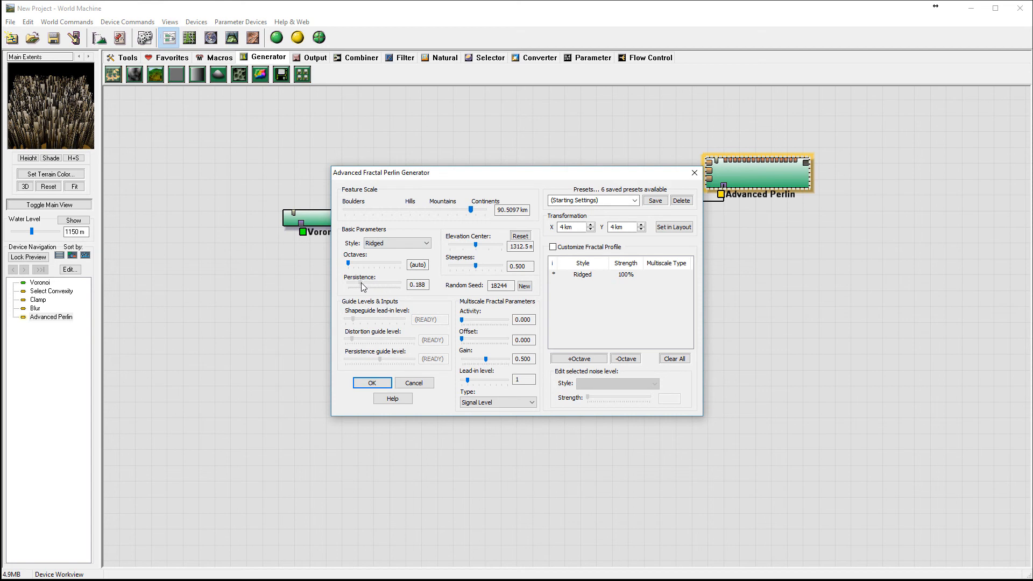
pyautogui.moveTo(362, 286); pyautogui.dragTo(359, 285)
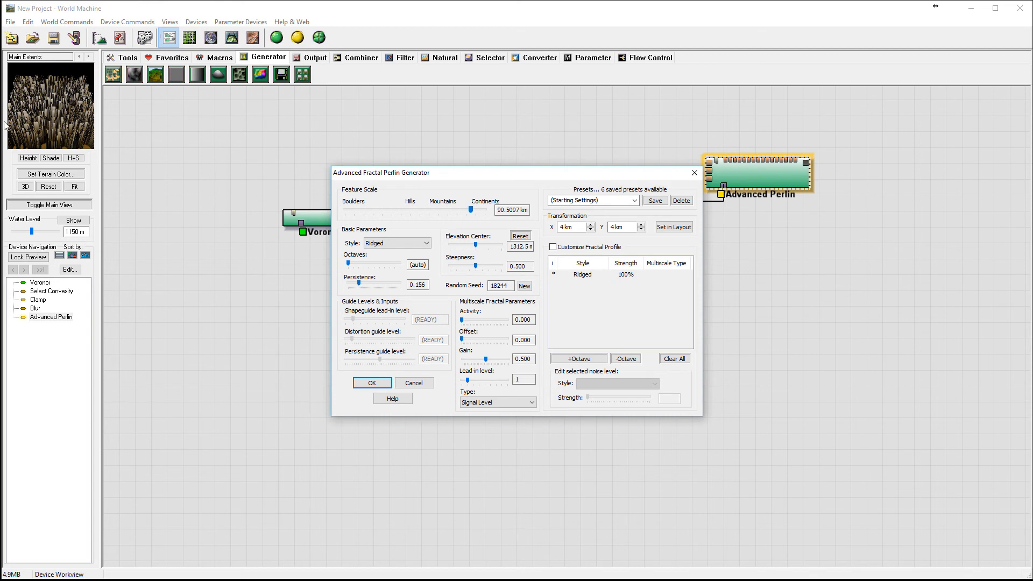
pyautogui.click(572, 227)
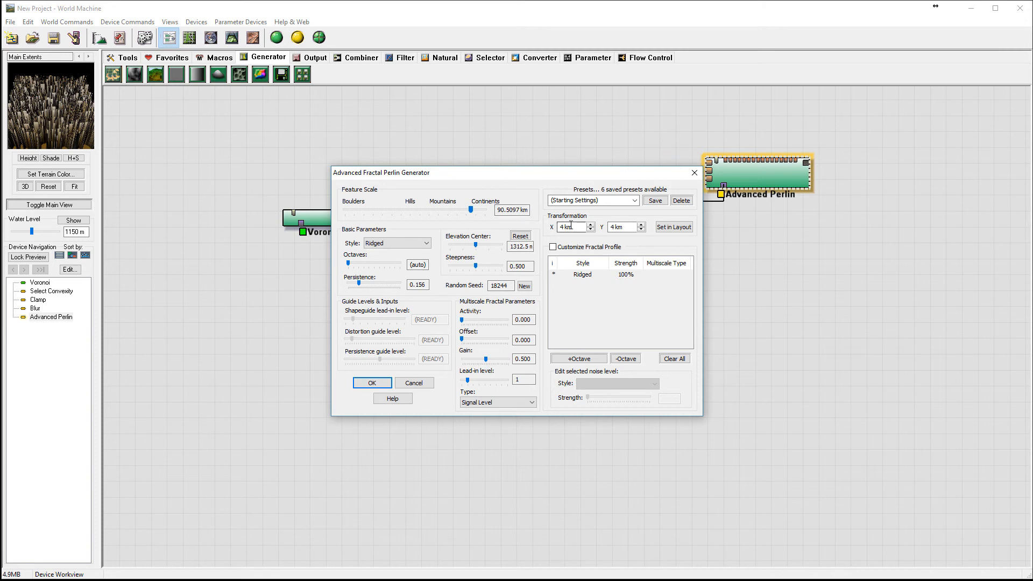
pyautogui.moveTo(477, 250); pyautogui.dragTo(489, 249)
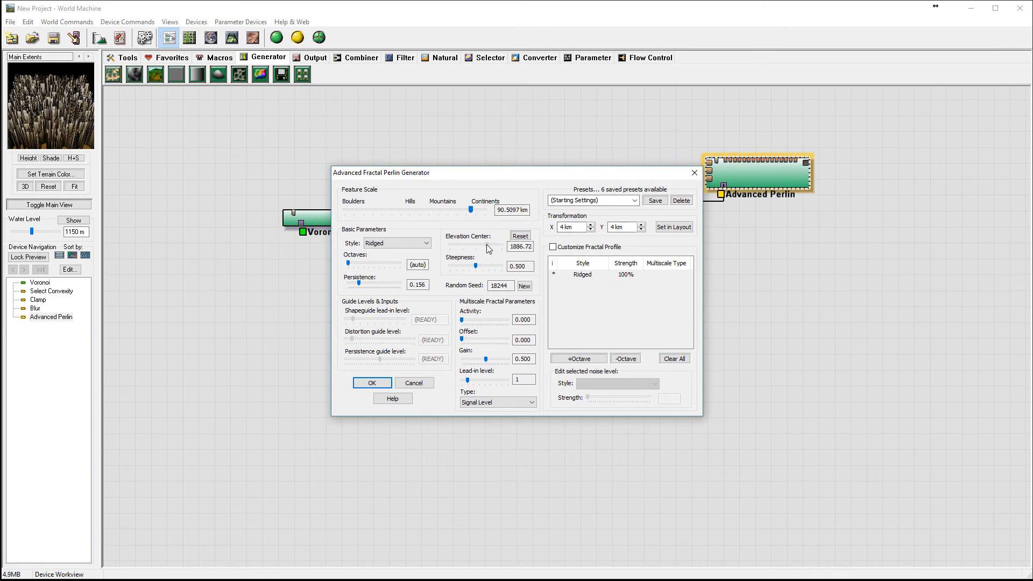
pyautogui.moveTo(484, 244); pyautogui.dragTo(496, 243)
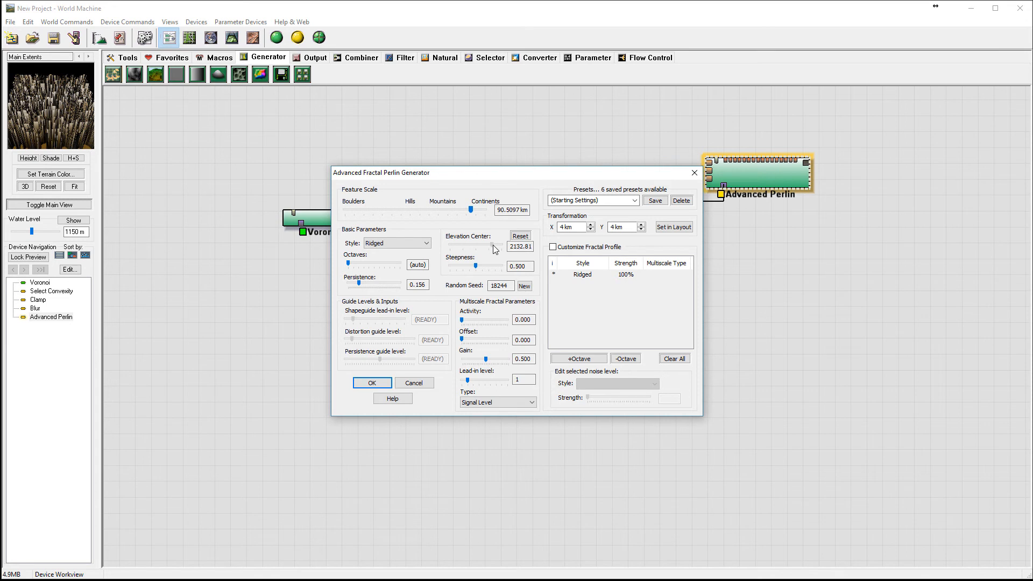
pyautogui.moveTo(480, 246); pyautogui.dragTo(502, 246)
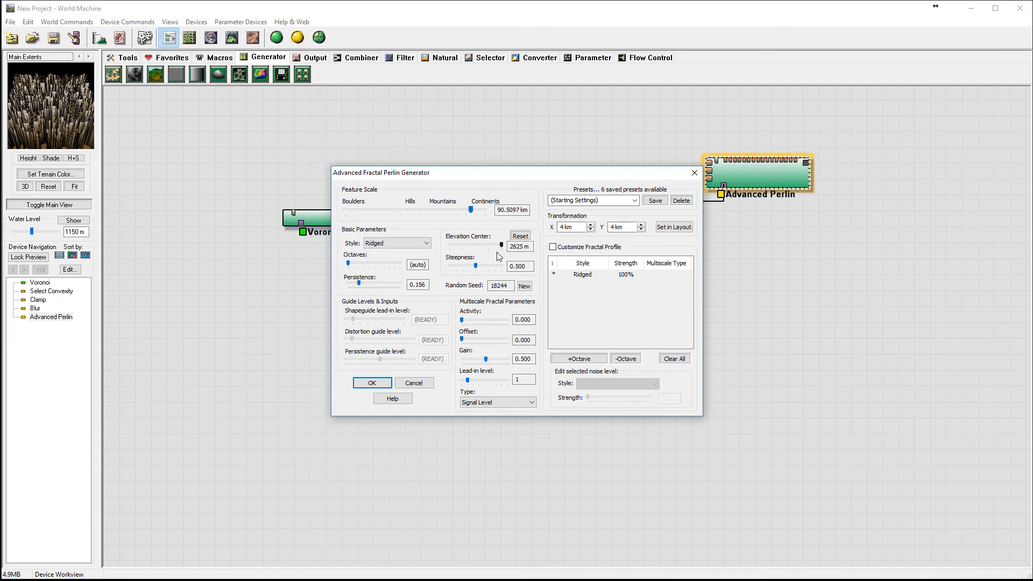
pyautogui.moveTo(477, 268)
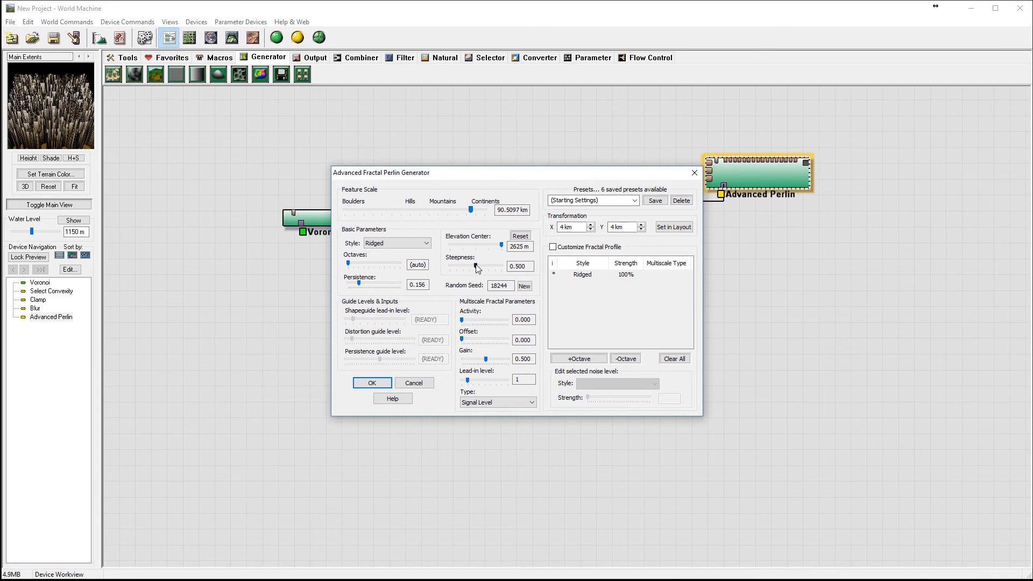
pyautogui.click(371, 383)
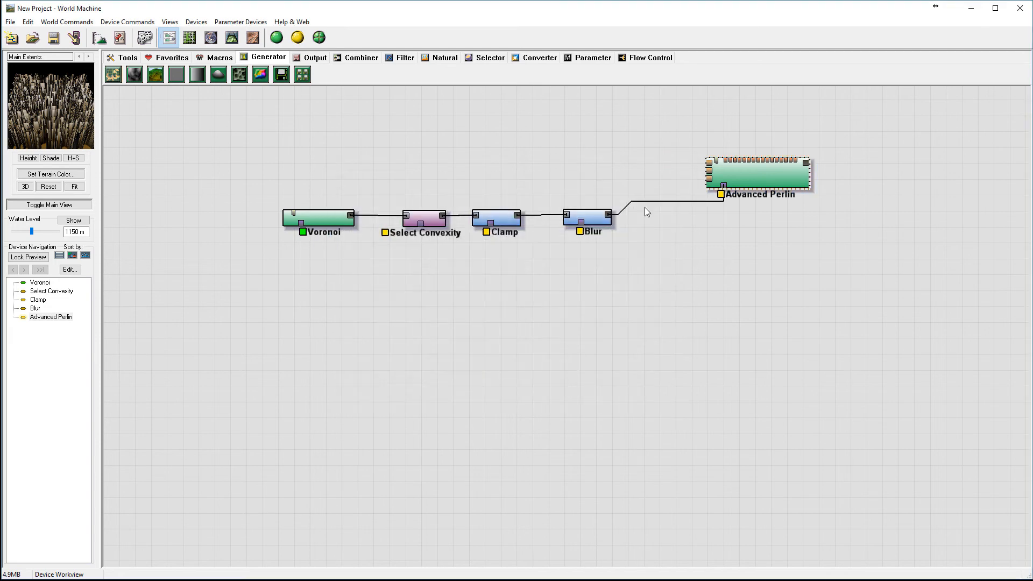
# Insert an Inverter feeding Advanced Perlin and preview the cracked-cell terrain in 3D.
pyautogui.click(585, 227)
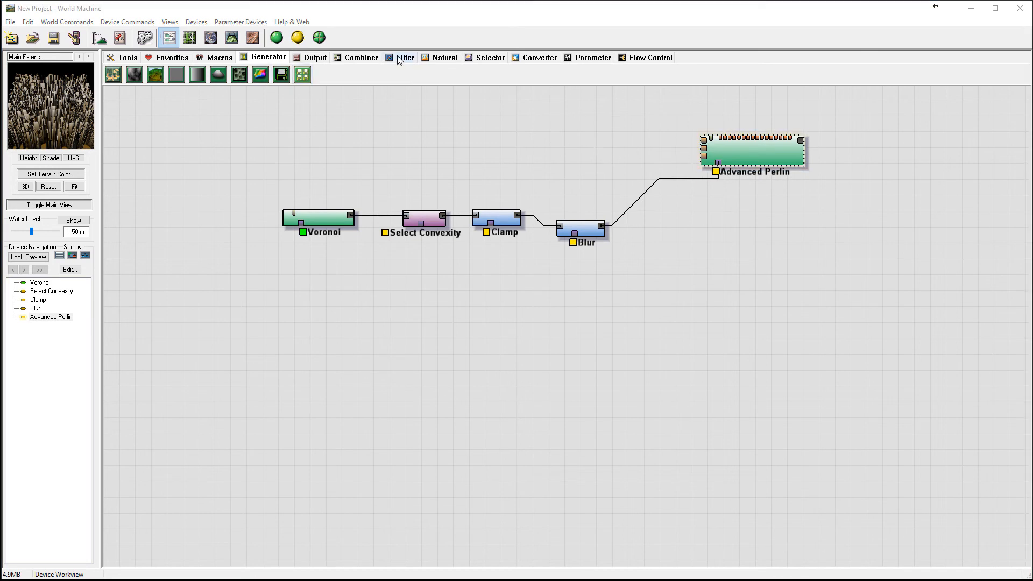
pyautogui.click(405, 57)
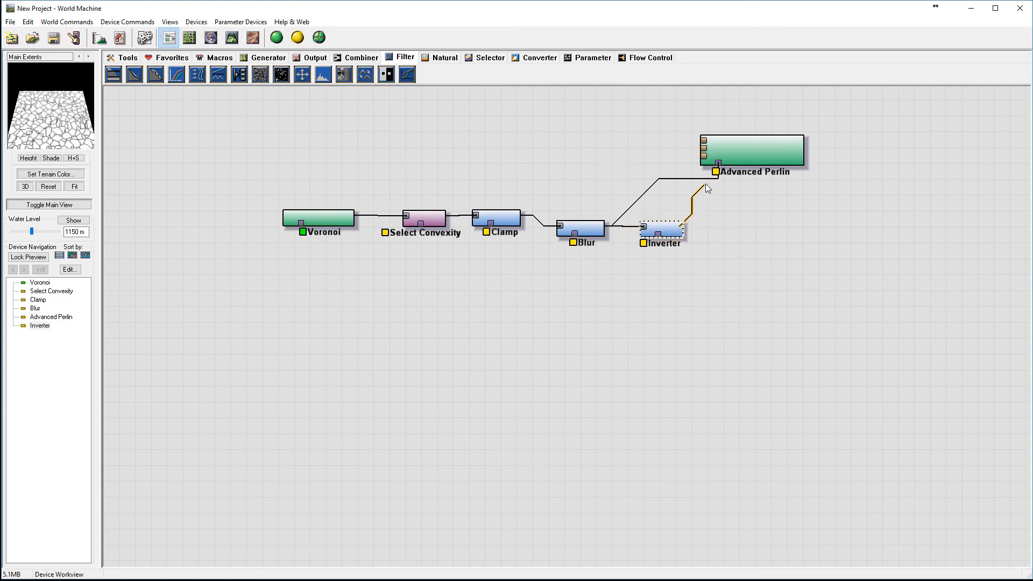
pyautogui.click(748, 151)
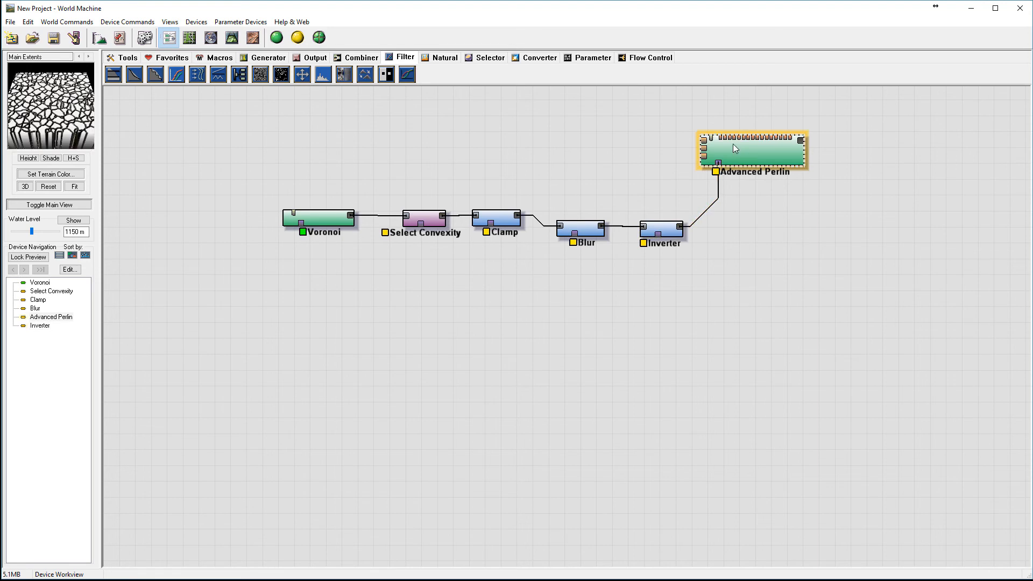
pyautogui.click(275, 37)
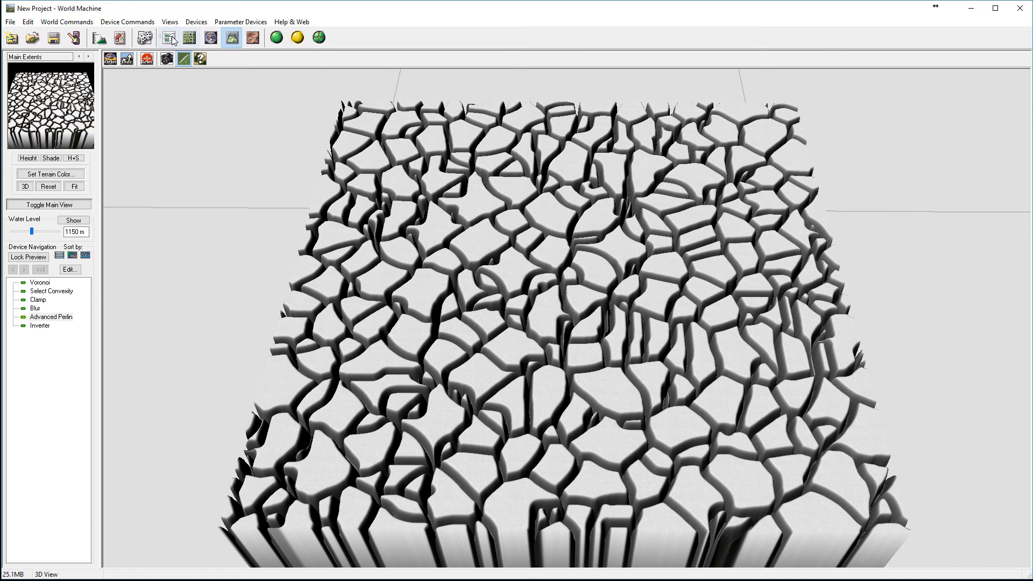
# Go from the 3D view back to the Device Workview graph.
pyautogui.click(168, 38)
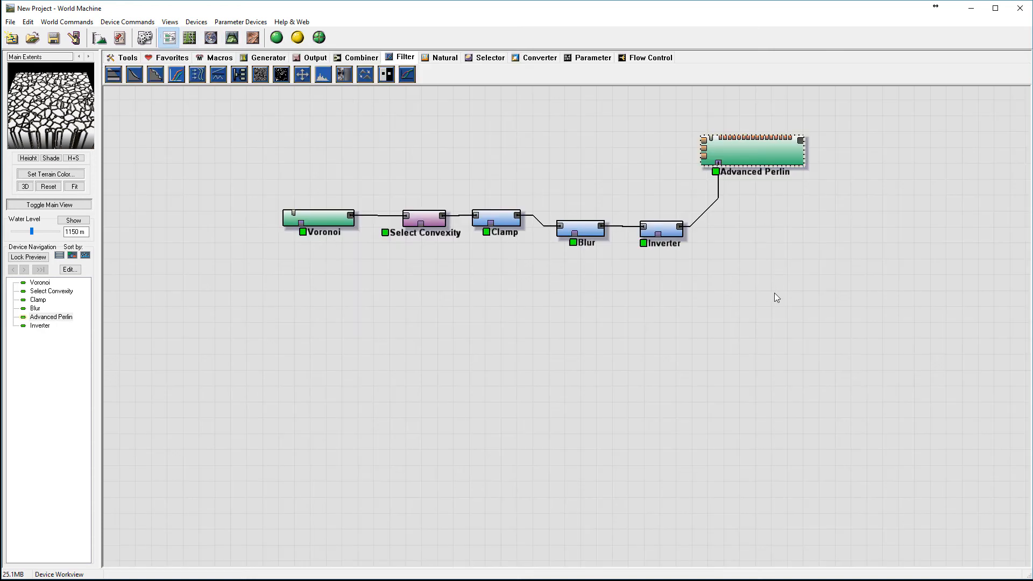
pyautogui.moveTo(780, 240)
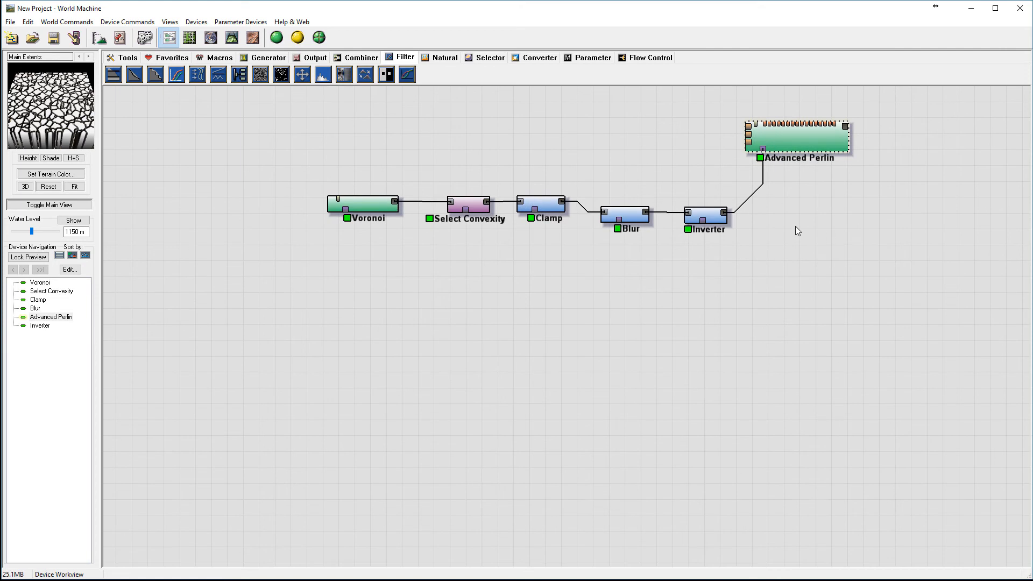
pyautogui.moveTo(779, 235)
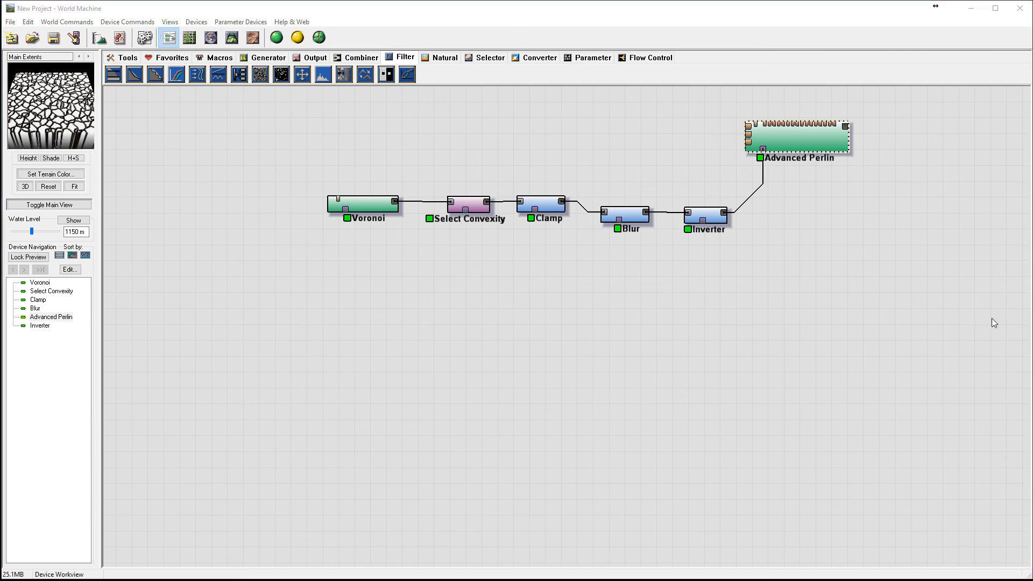
pyautogui.moveTo(427, 185)
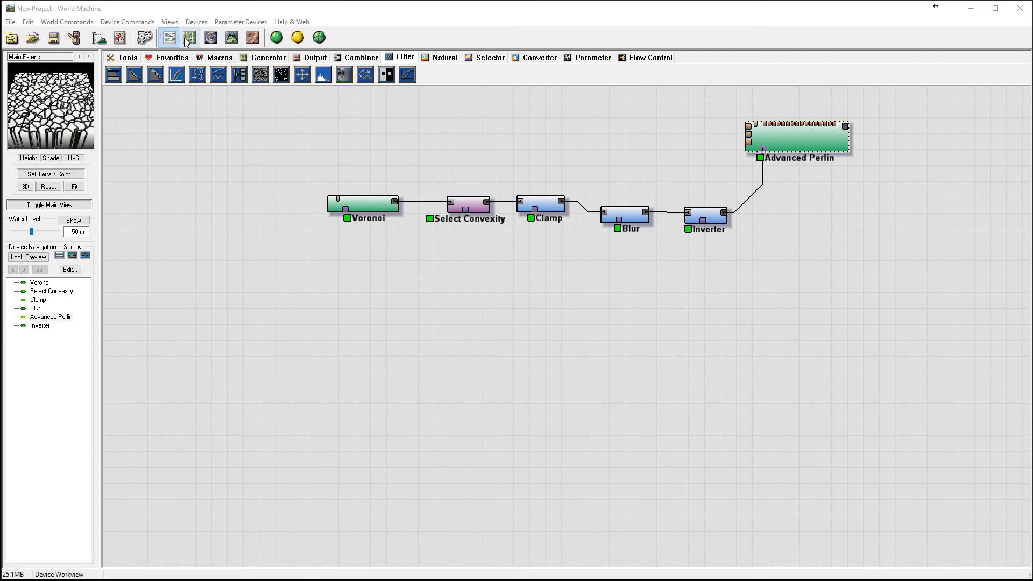
# In Layout View, use Set Current to enlarge the Main Extents render area.
pyautogui.click(190, 38)
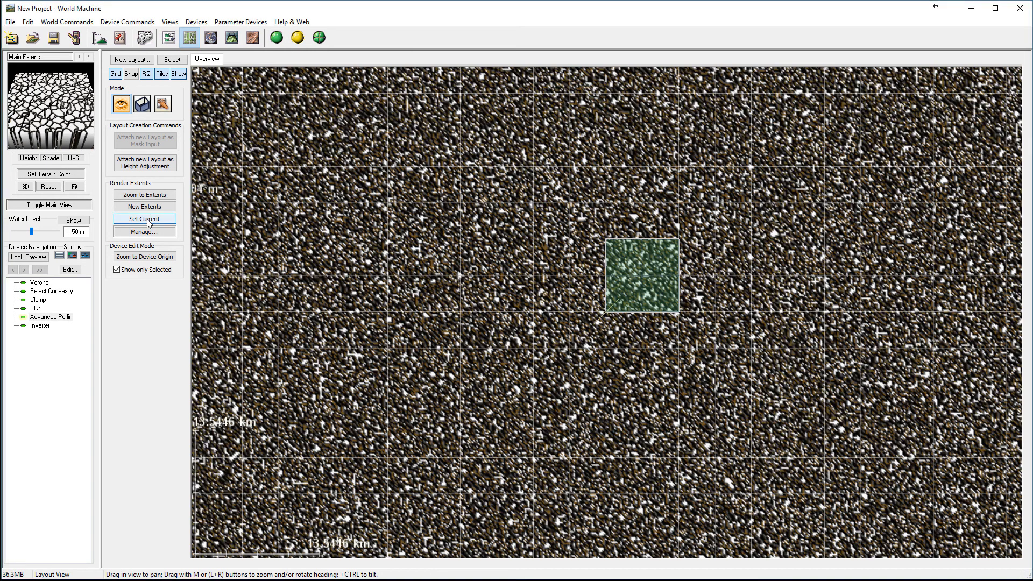
pyautogui.click(141, 104)
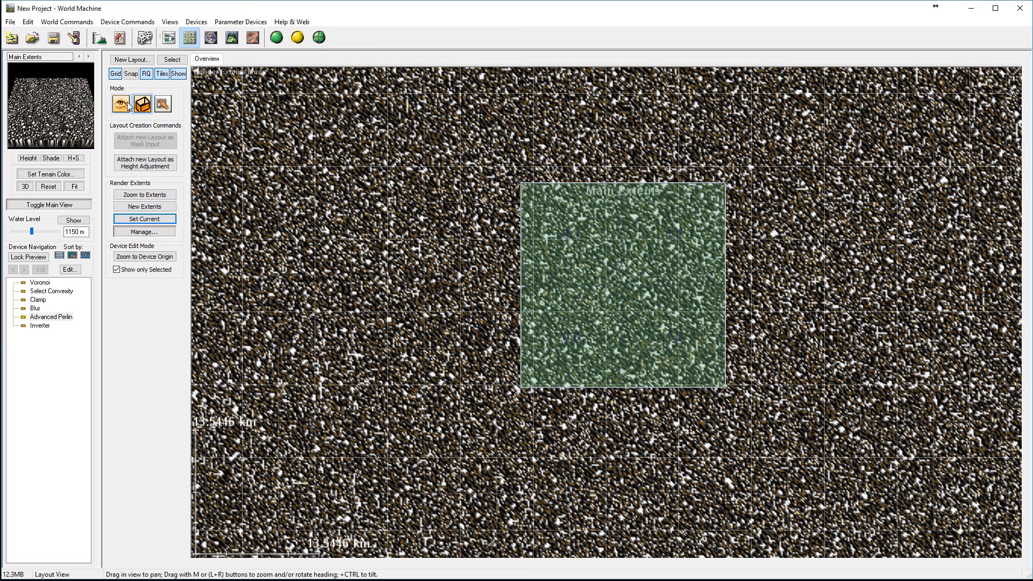
pyautogui.click(142, 104)
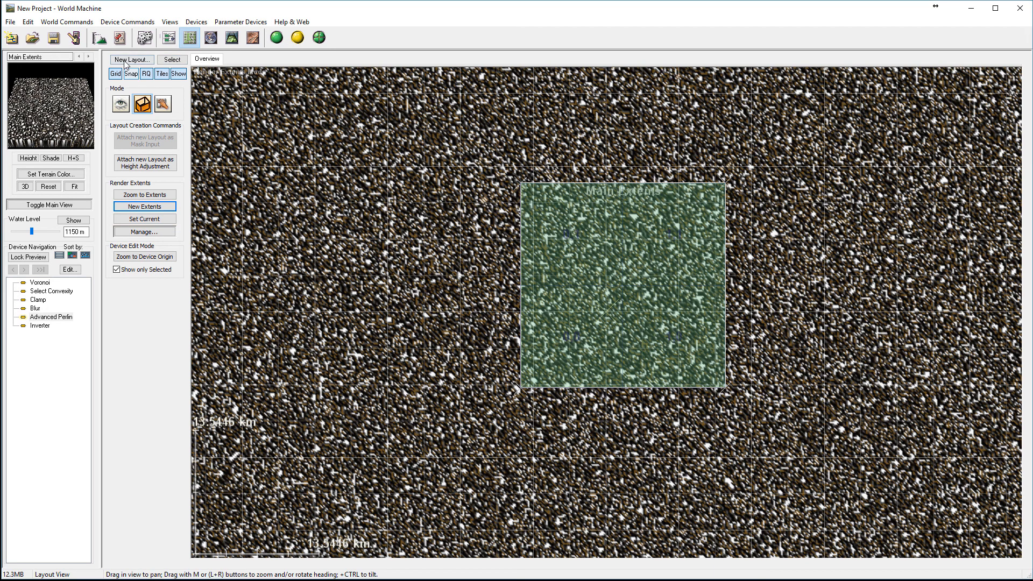
# Create the new Layout 0 and choose the Lines shape for drawing.
pyautogui.click(132, 59)
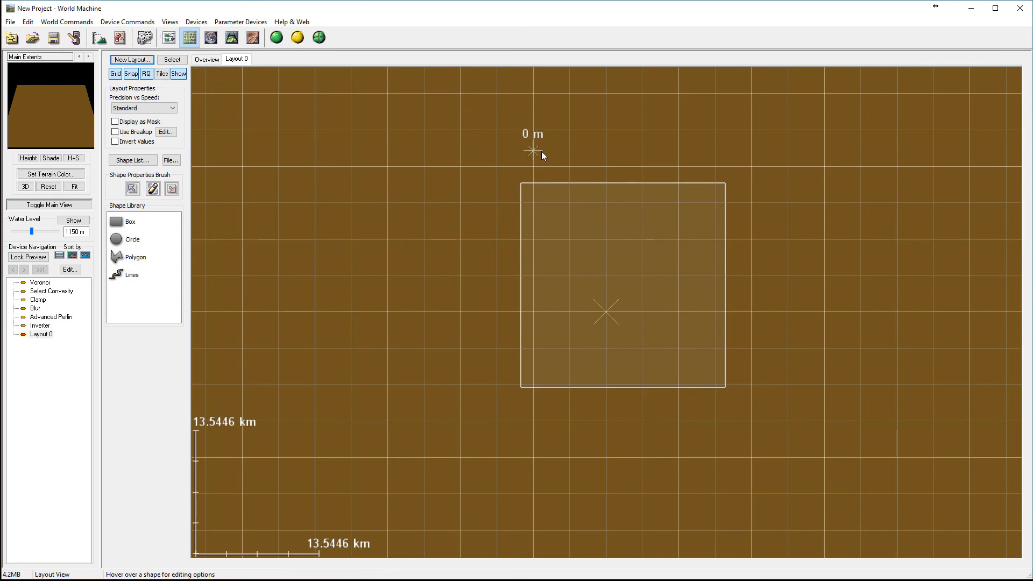
pyautogui.click(124, 274)
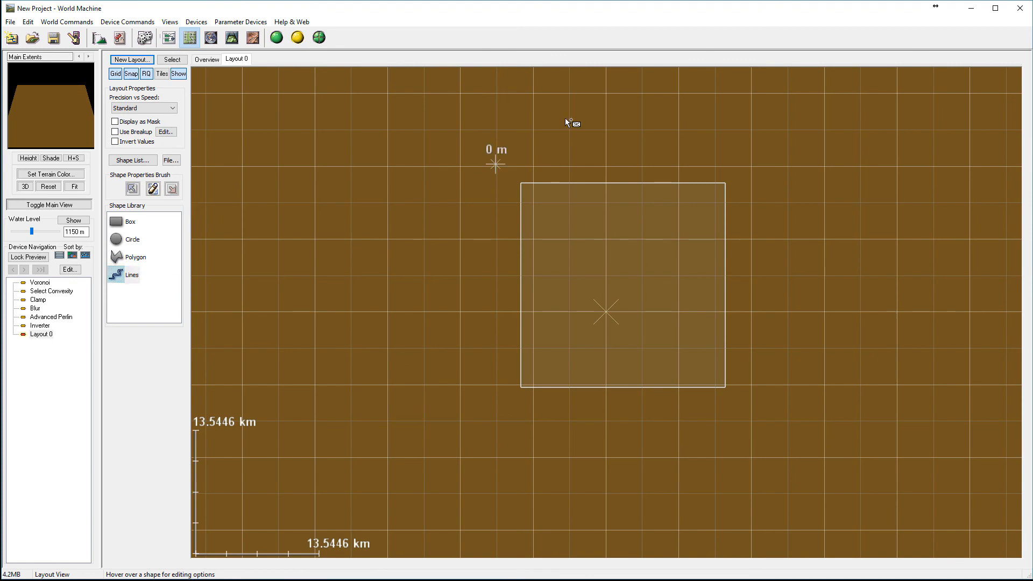
pyautogui.moveTo(508, 133)
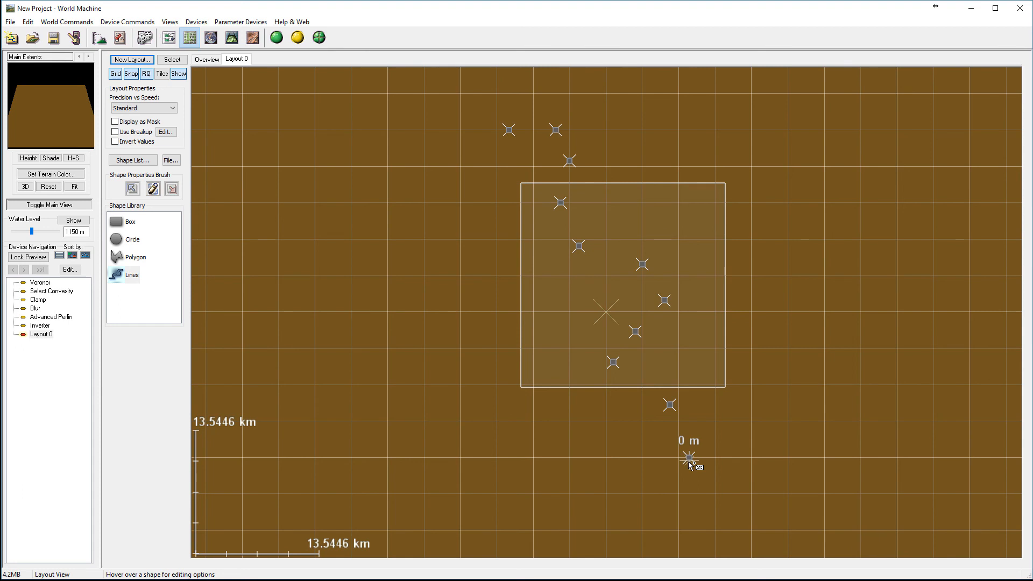
pyautogui.moveTo(690, 468)
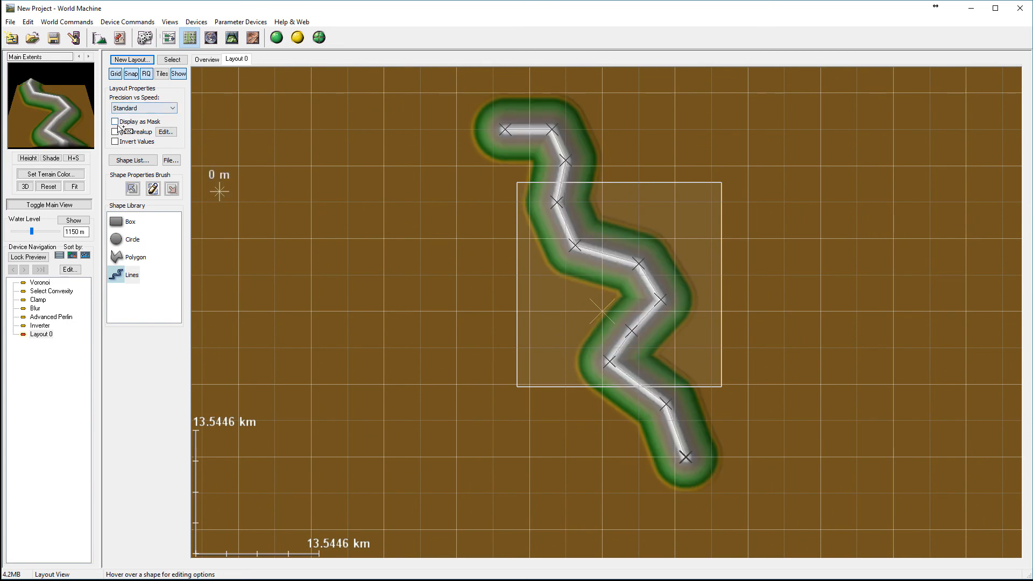
# Enable fractal breakup on the winding line, narrow its falloff to about 2 km, and change the profile.
pyautogui.click(115, 131)
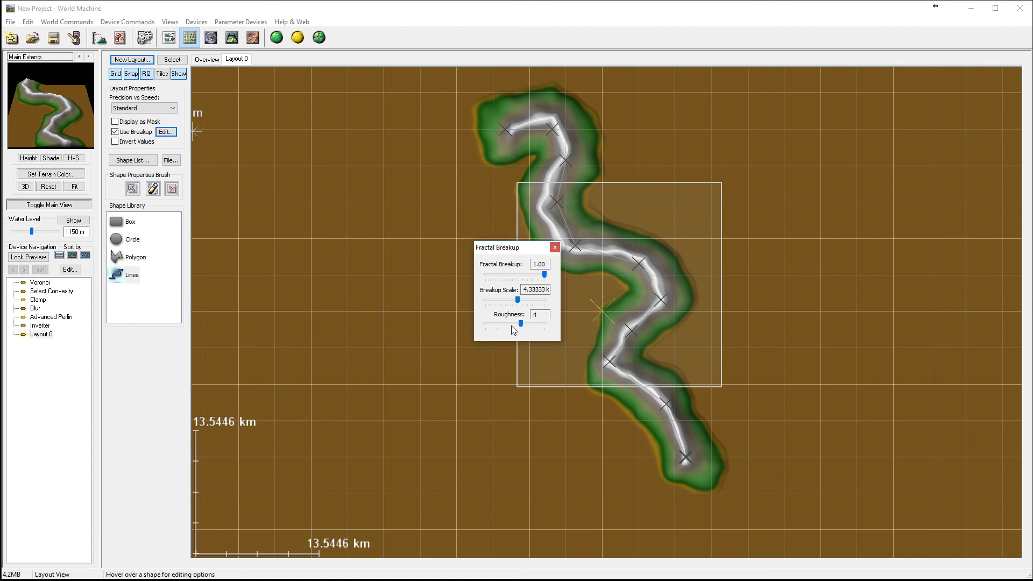
pyautogui.moveTo(522, 323); pyautogui.dragTo(508, 323)
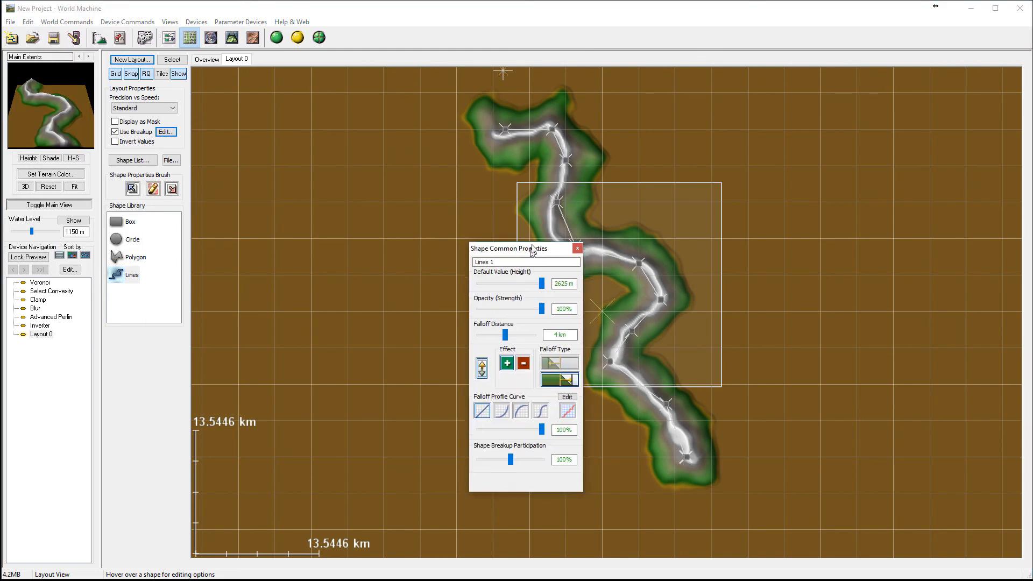
pyautogui.moveTo(527, 248); pyautogui.dragTo(421, 170)
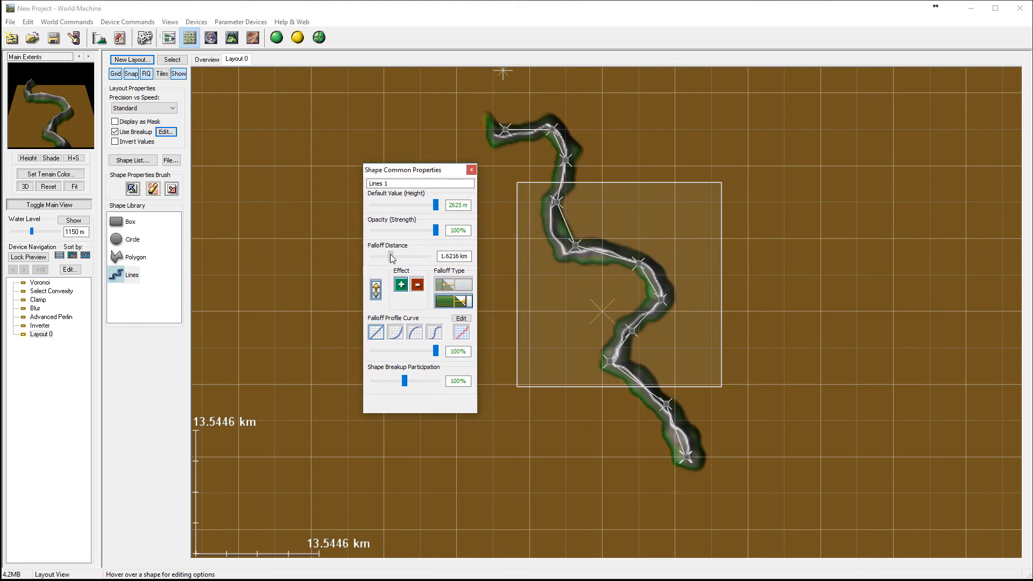
pyautogui.moveTo(392, 256); pyautogui.dragTo(398, 256)
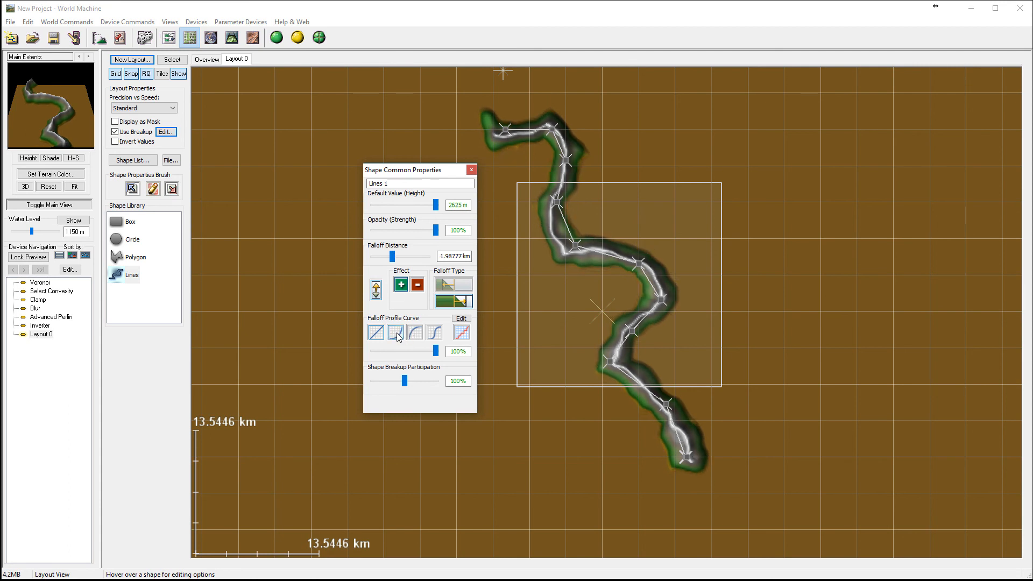
pyautogui.click(396, 332)
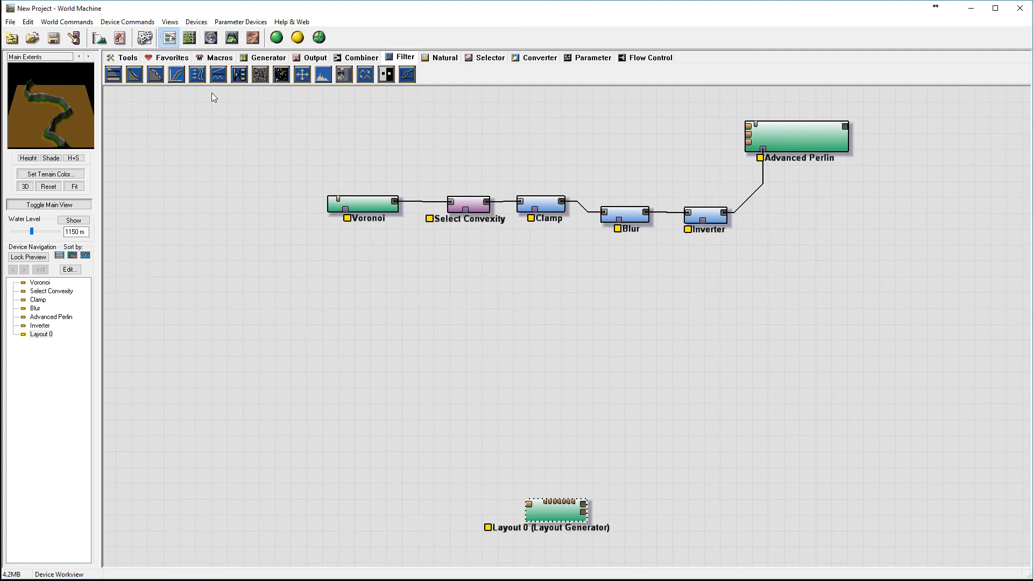
# Reposition Layout 0, wire its output into the new Inverter, and shift the Inverter right.
pyautogui.moveTo(555, 510); pyautogui.dragTo(396, 477)
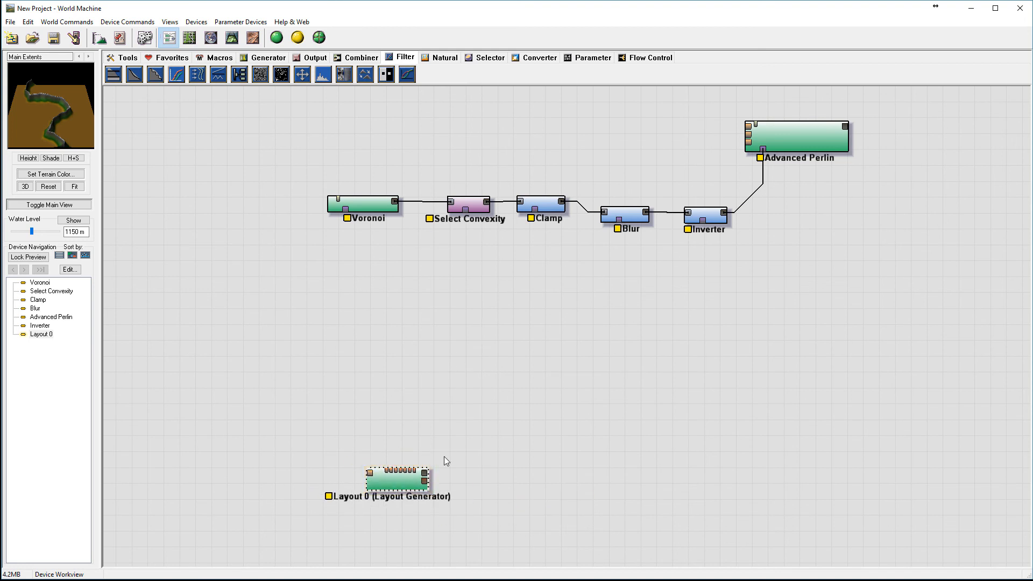
pyautogui.moveTo(395, 475); pyautogui.dragTo(374, 455)
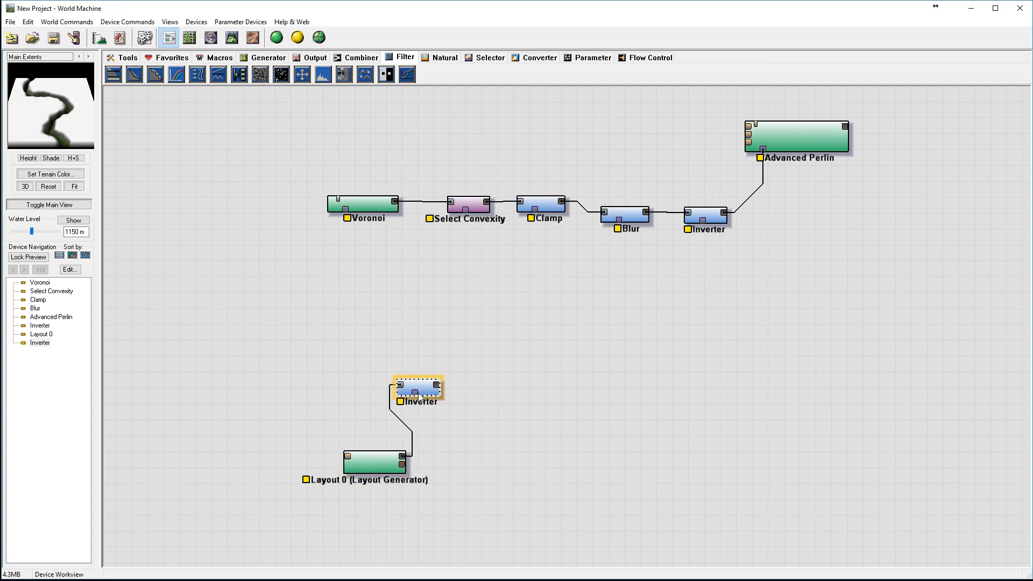
pyautogui.moveTo(419, 388); pyautogui.dragTo(459, 384)
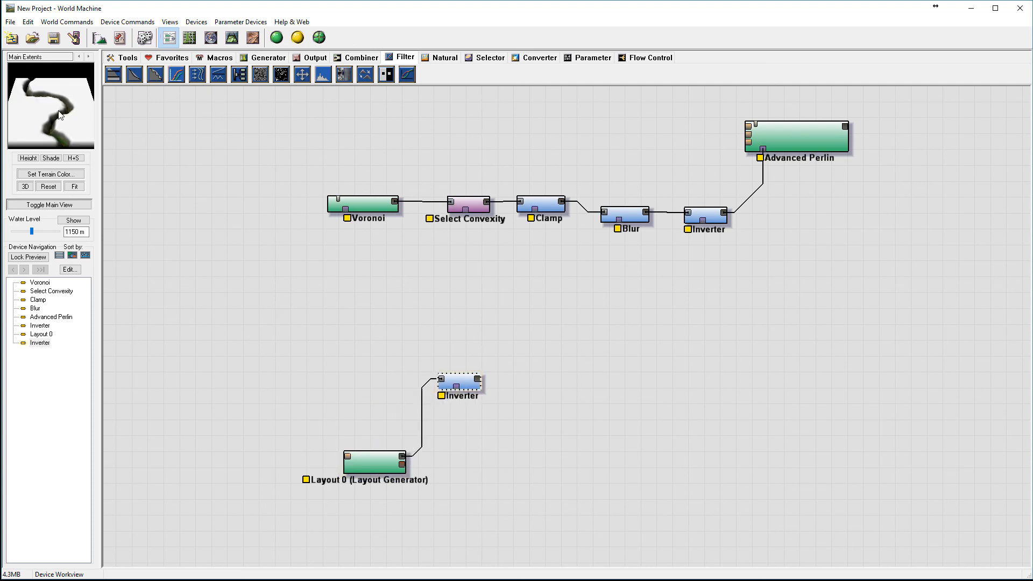
pyautogui.moveTo(540, 302)
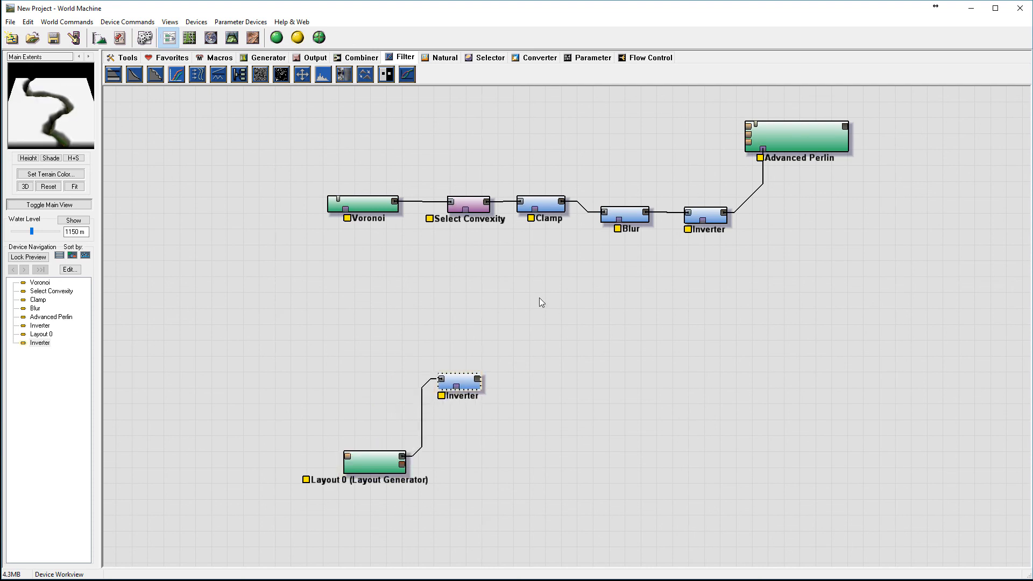
pyautogui.moveTo(556, 328)
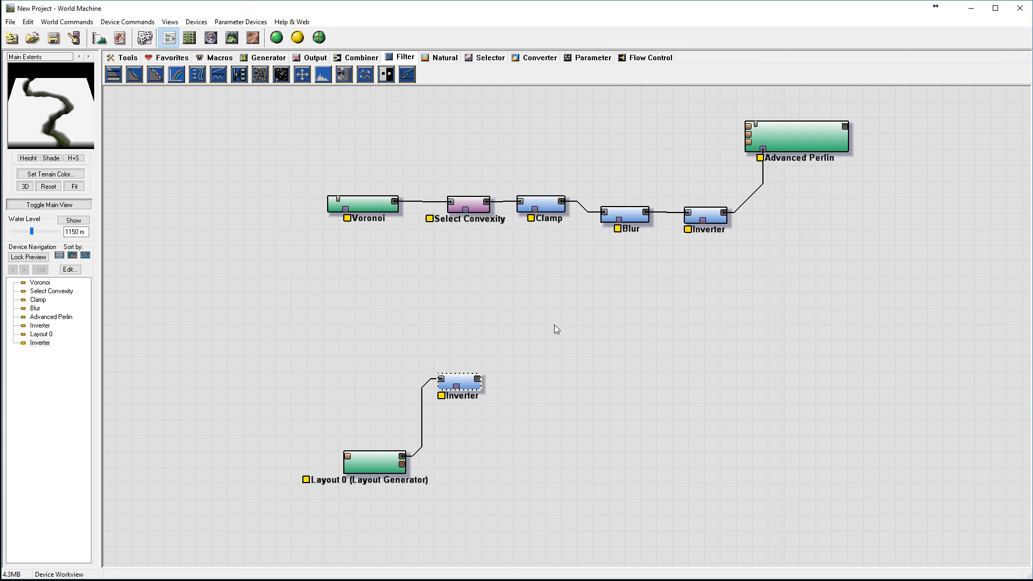